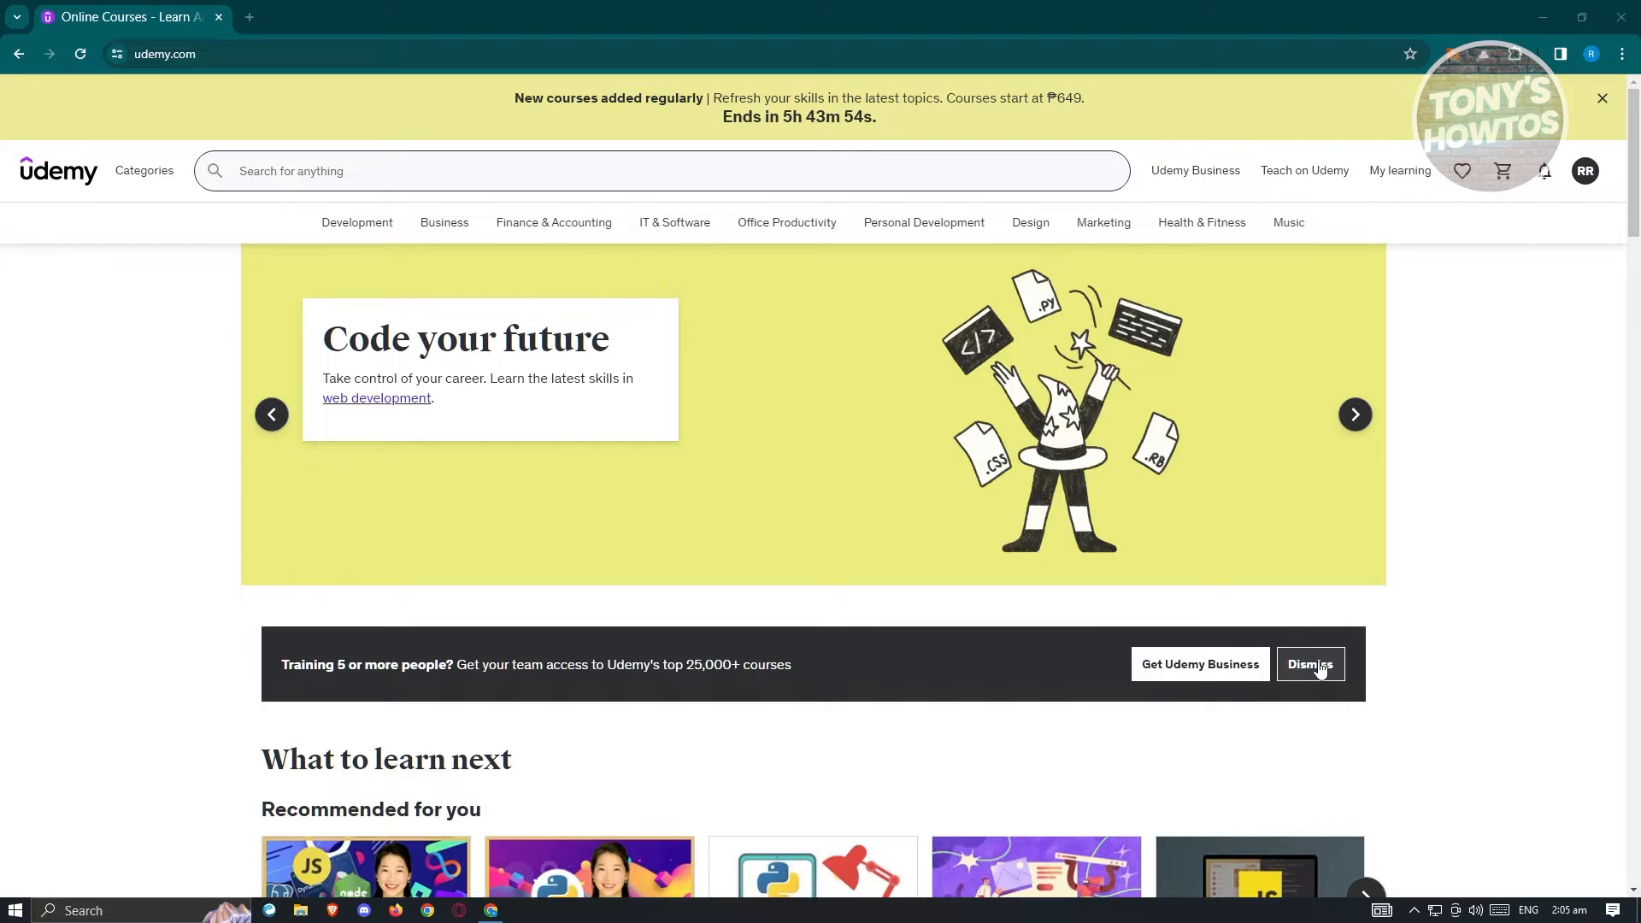
- Reach the account security settings from the profile avatar menu
left_click(1353, 414)
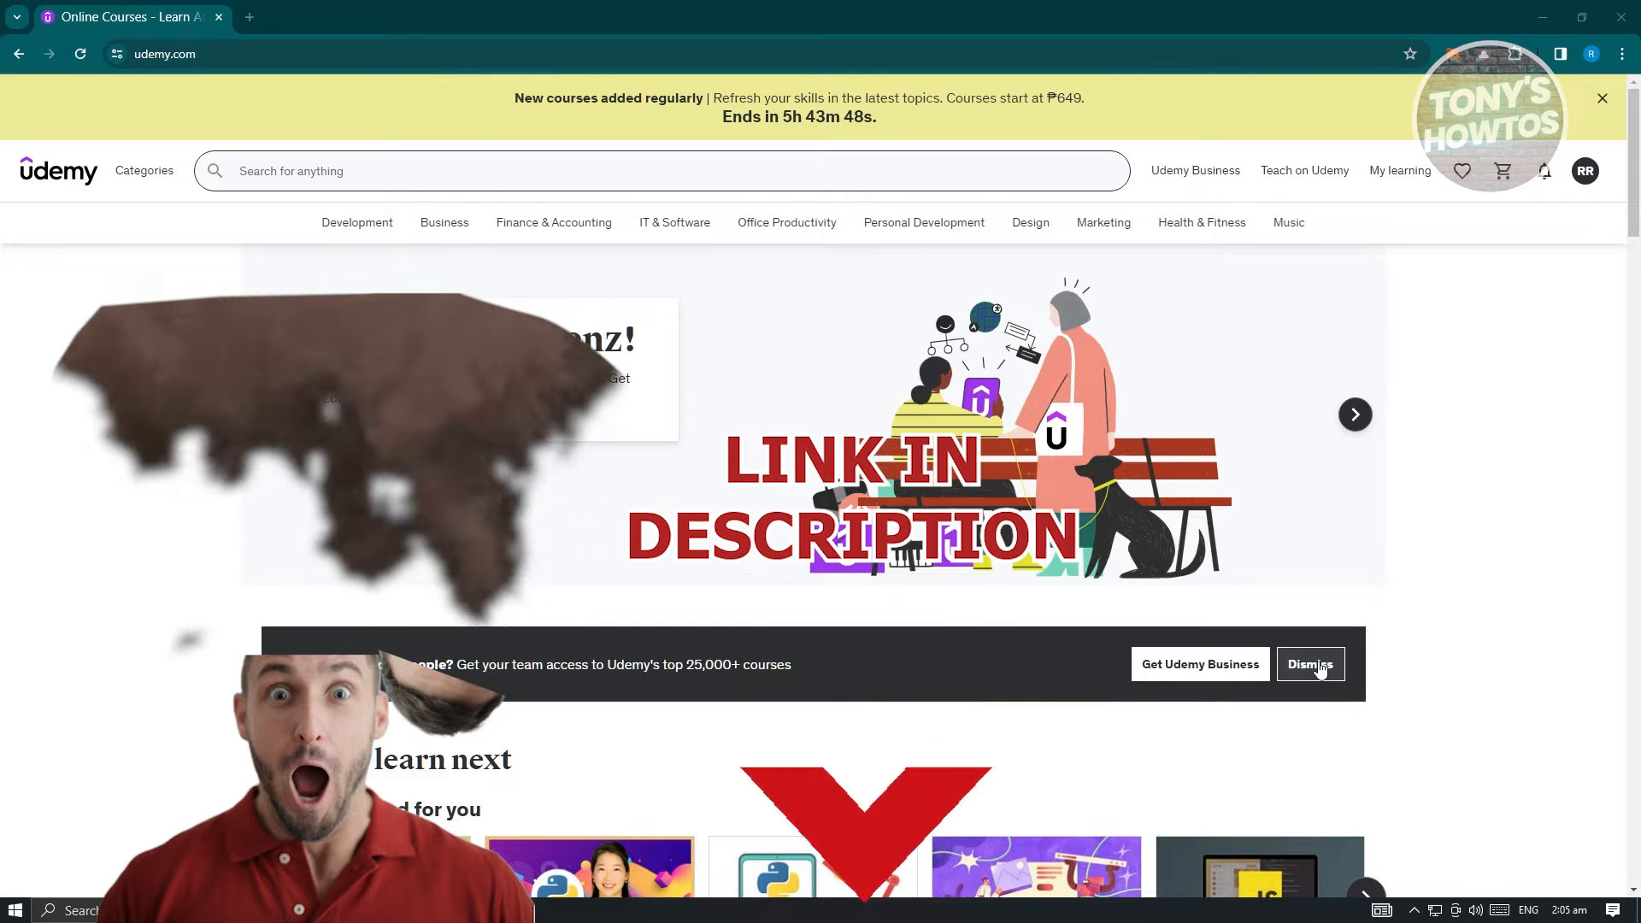
left_click(1353, 414)
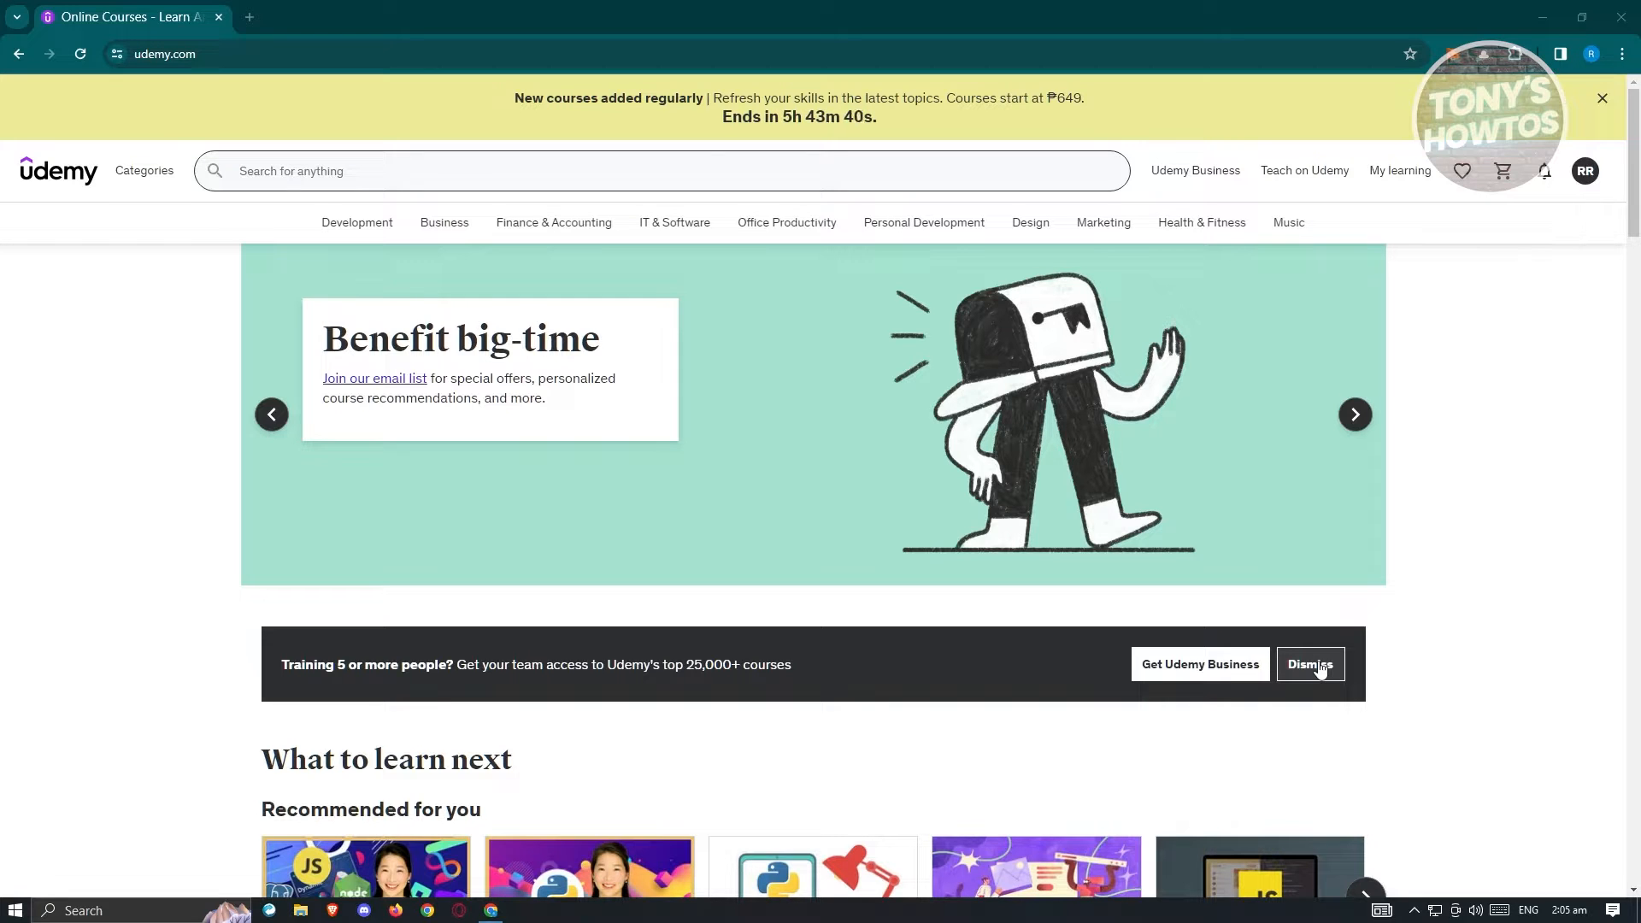
left_click(1354, 414)
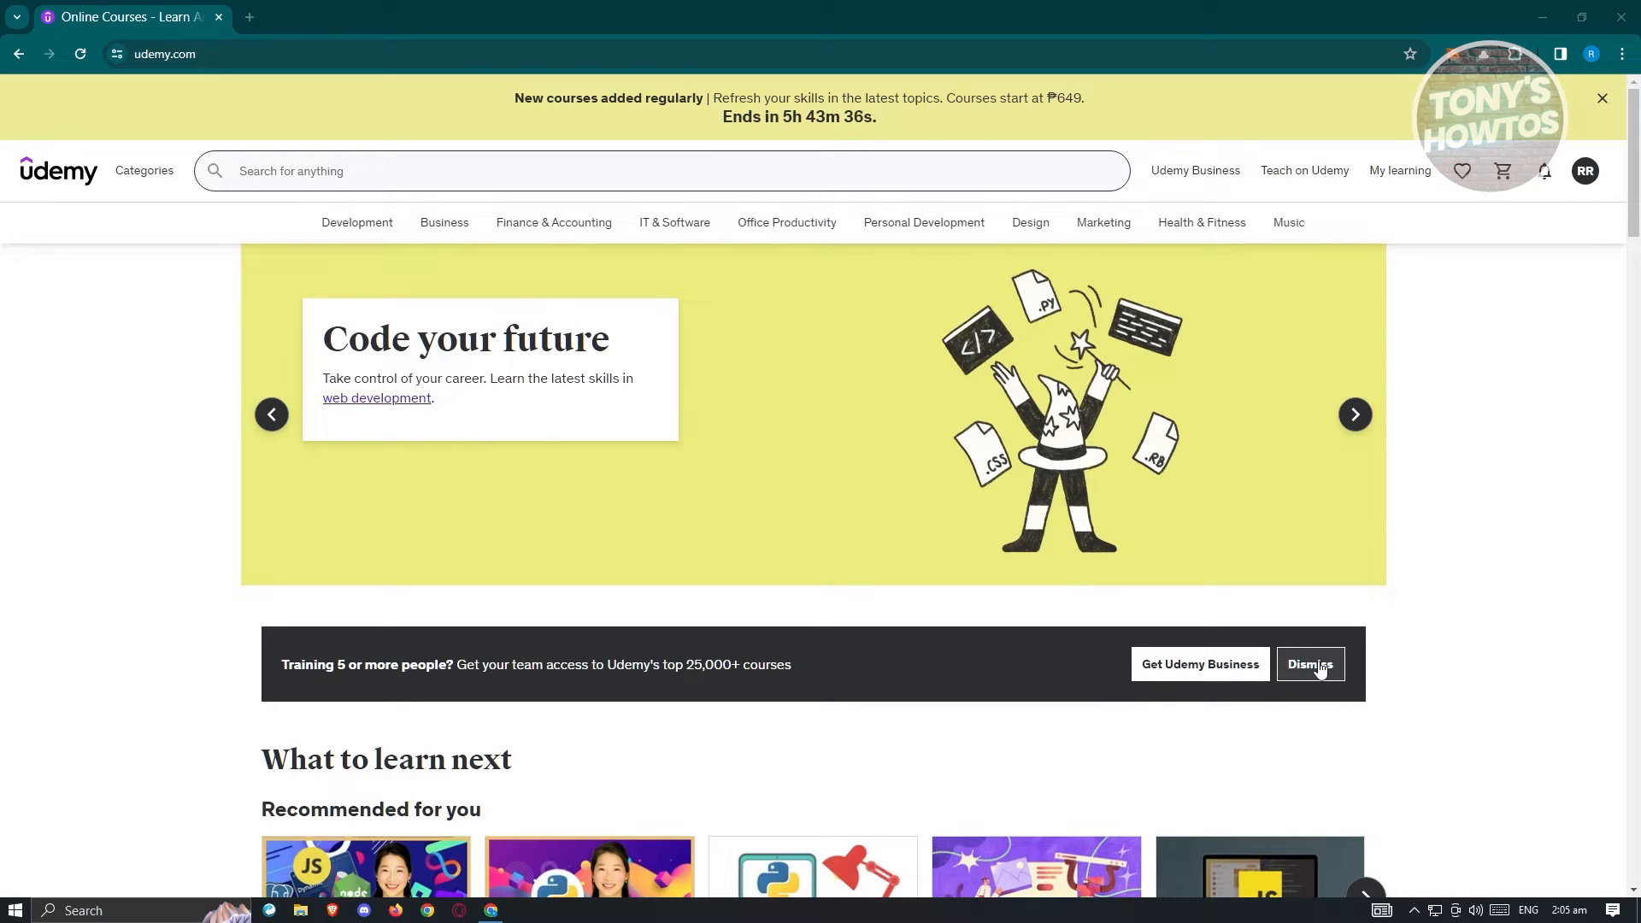
mouse_move(1330, 619)
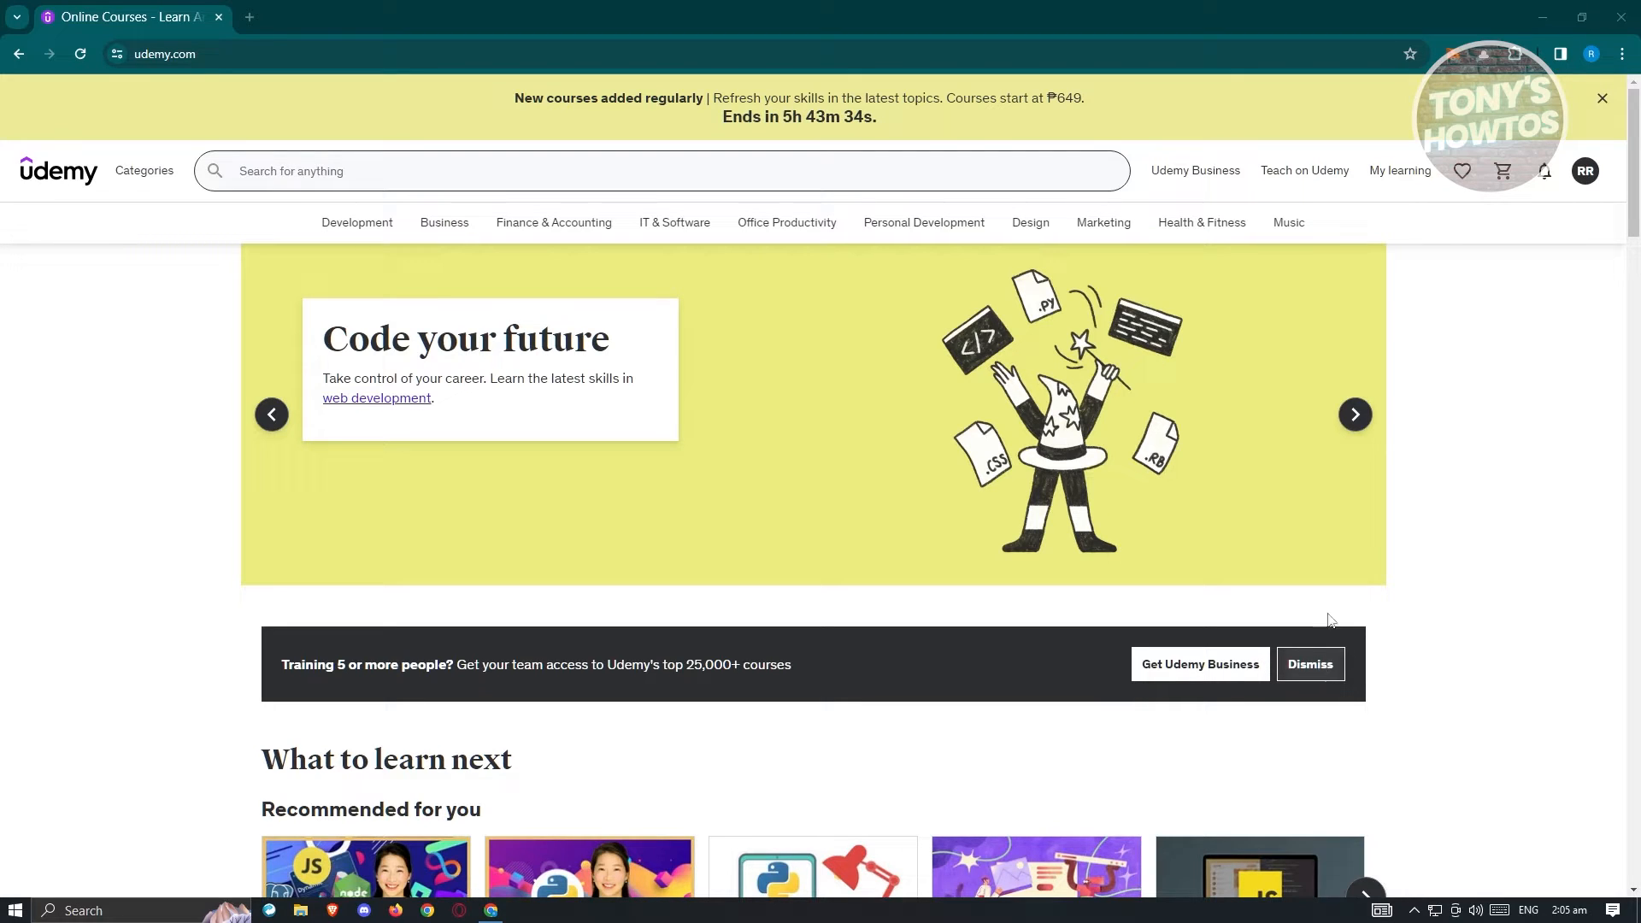
left_click(1583, 171)
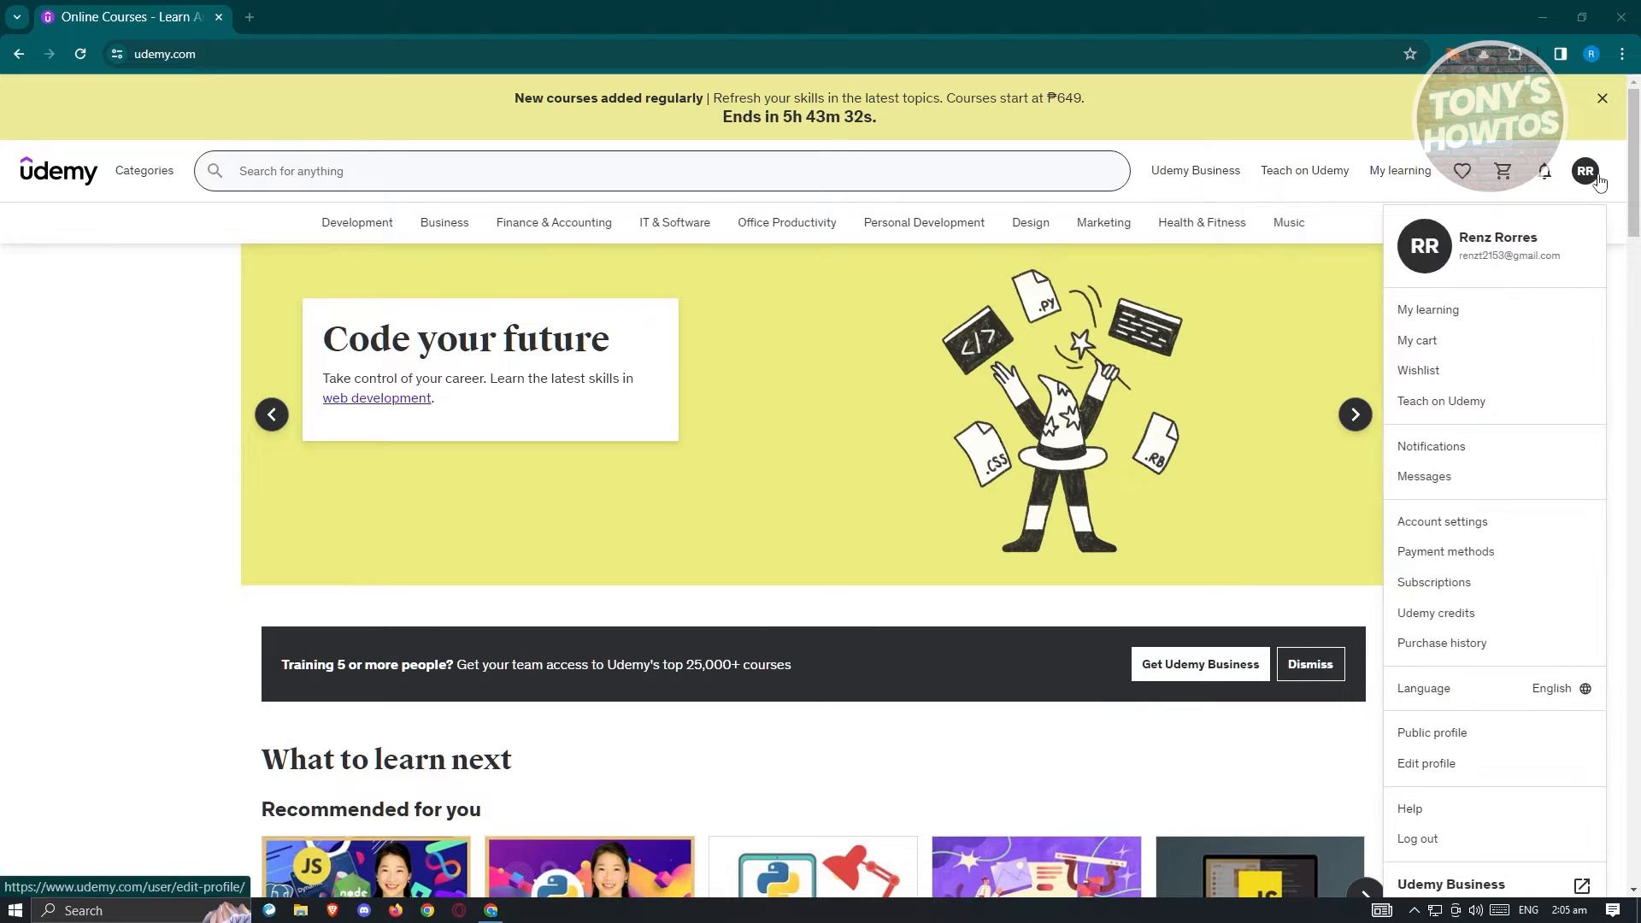
mouse_move(1582, 203)
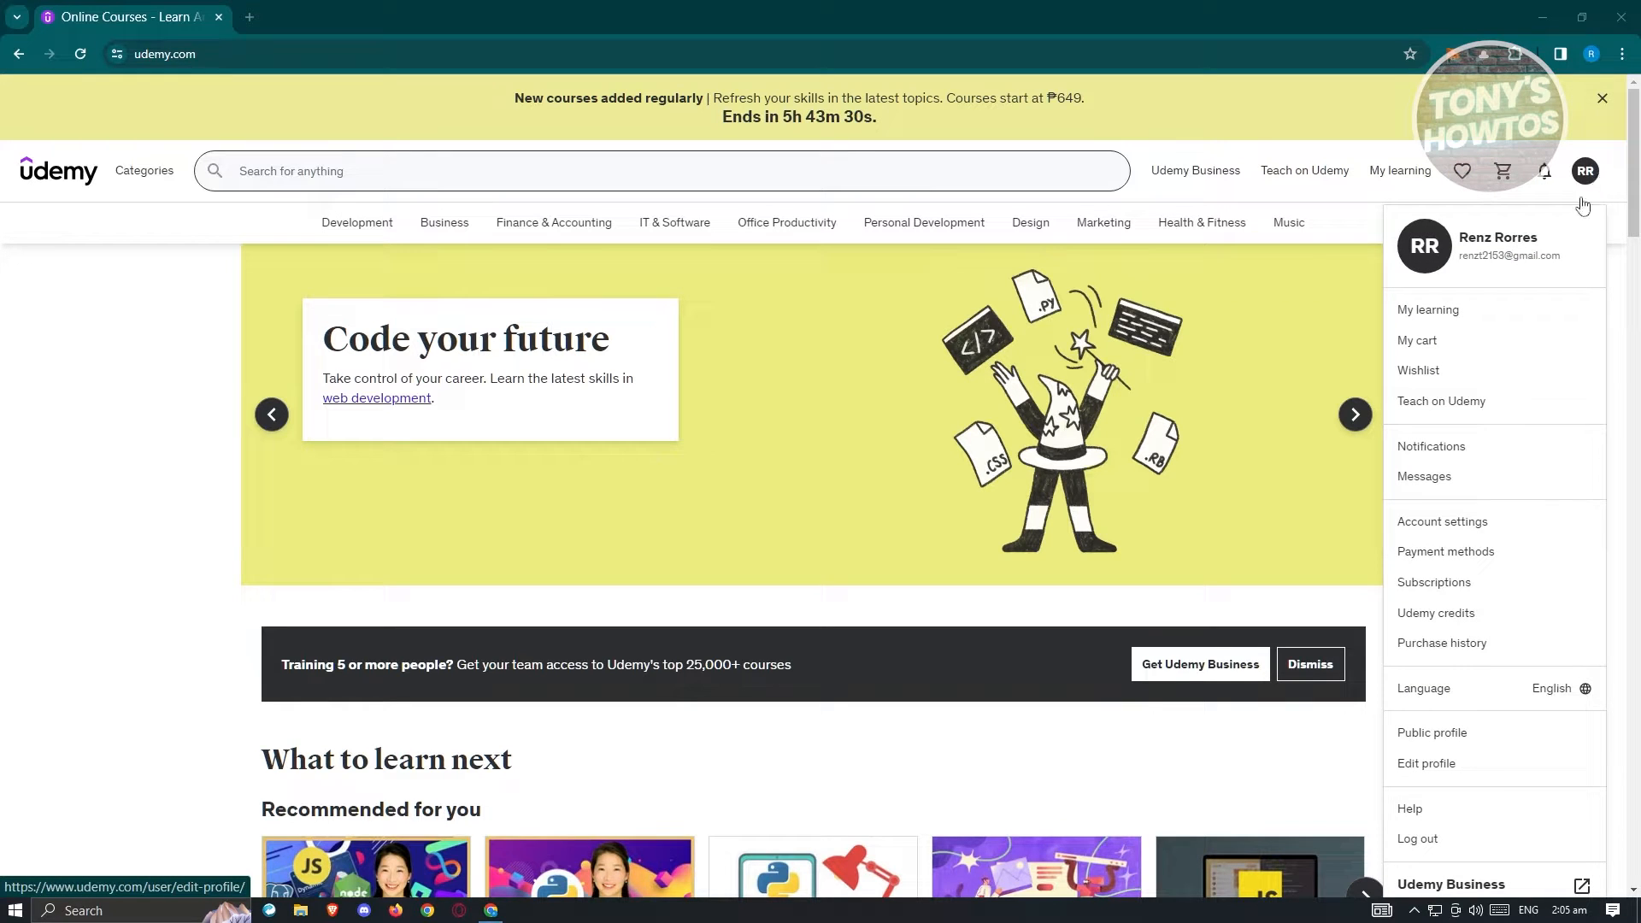
mouse_move(1516, 790)
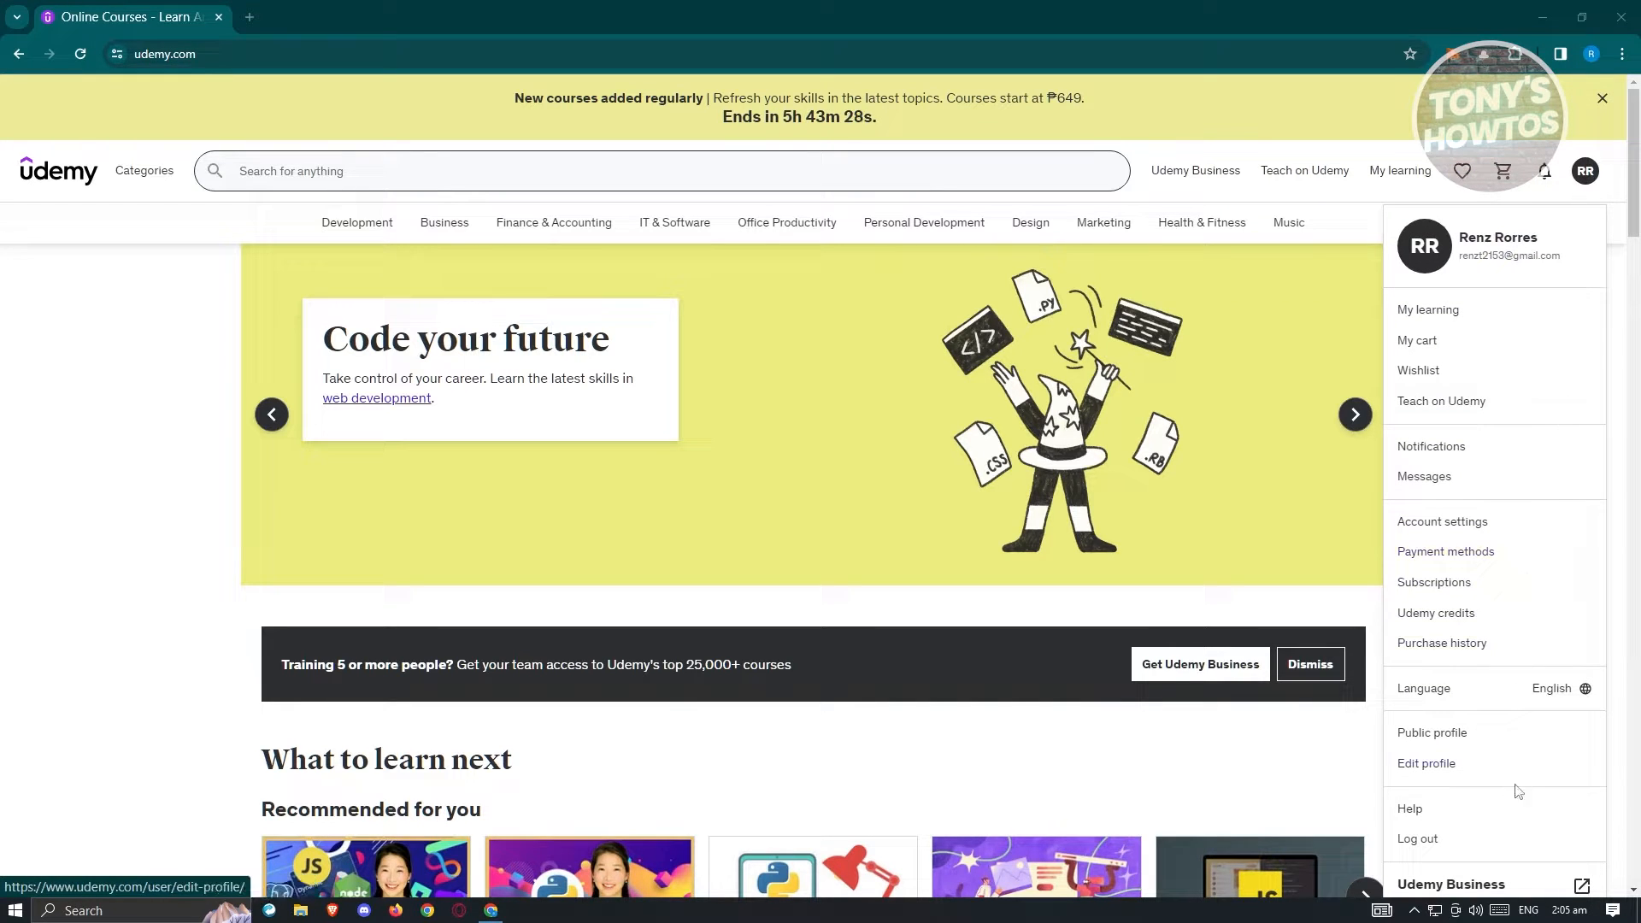
left_click(1441, 522)
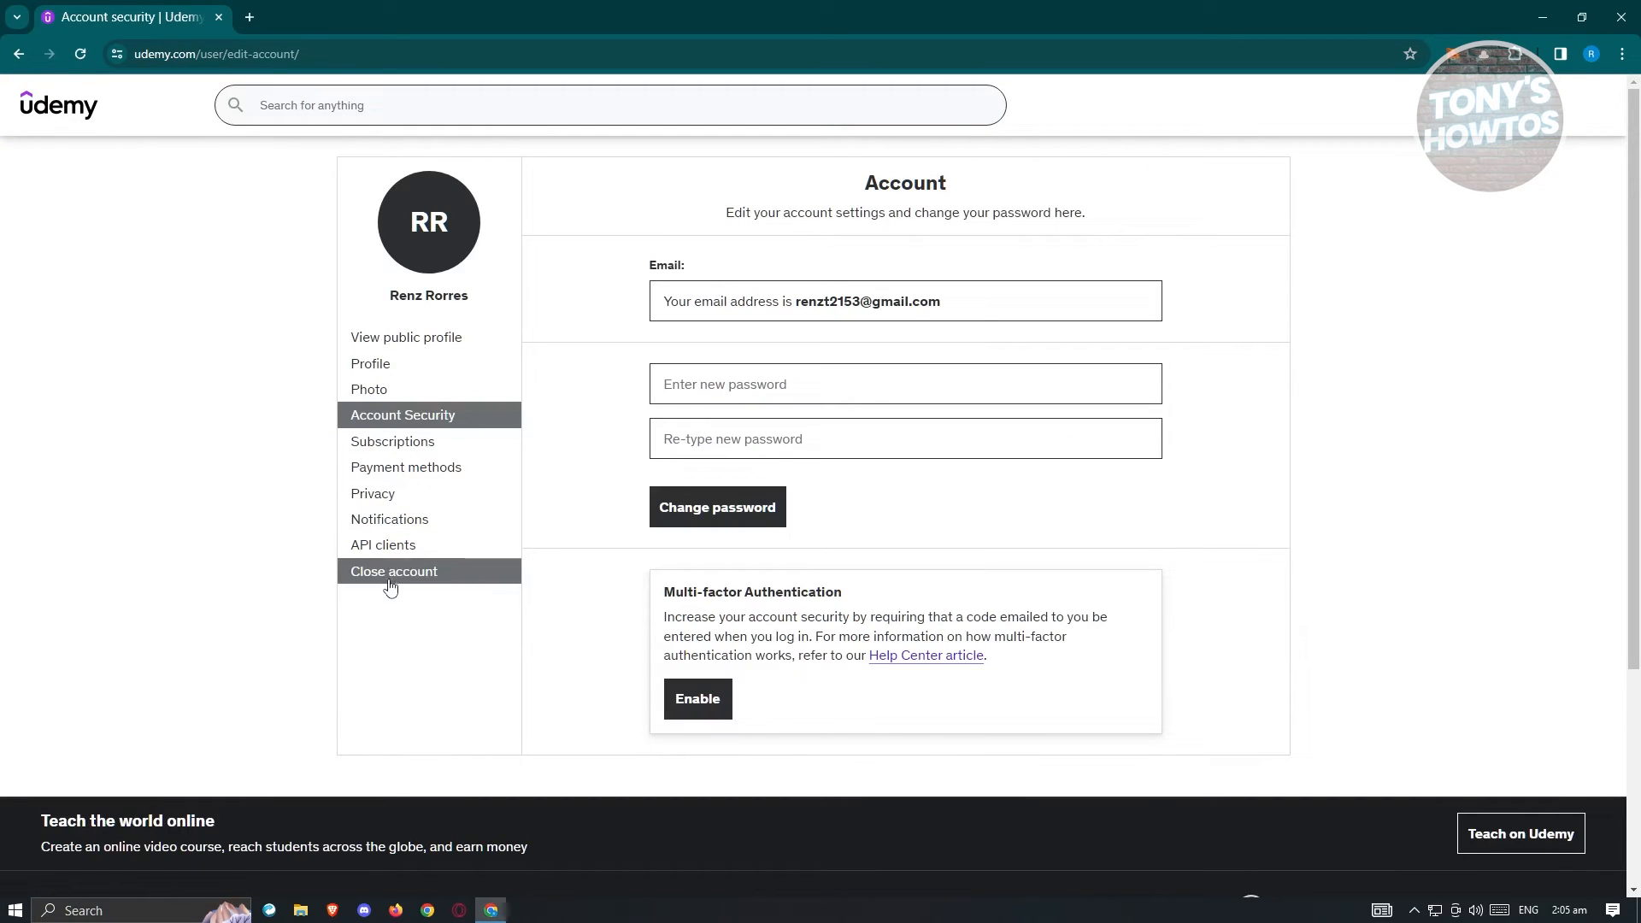
left_click(393, 571)
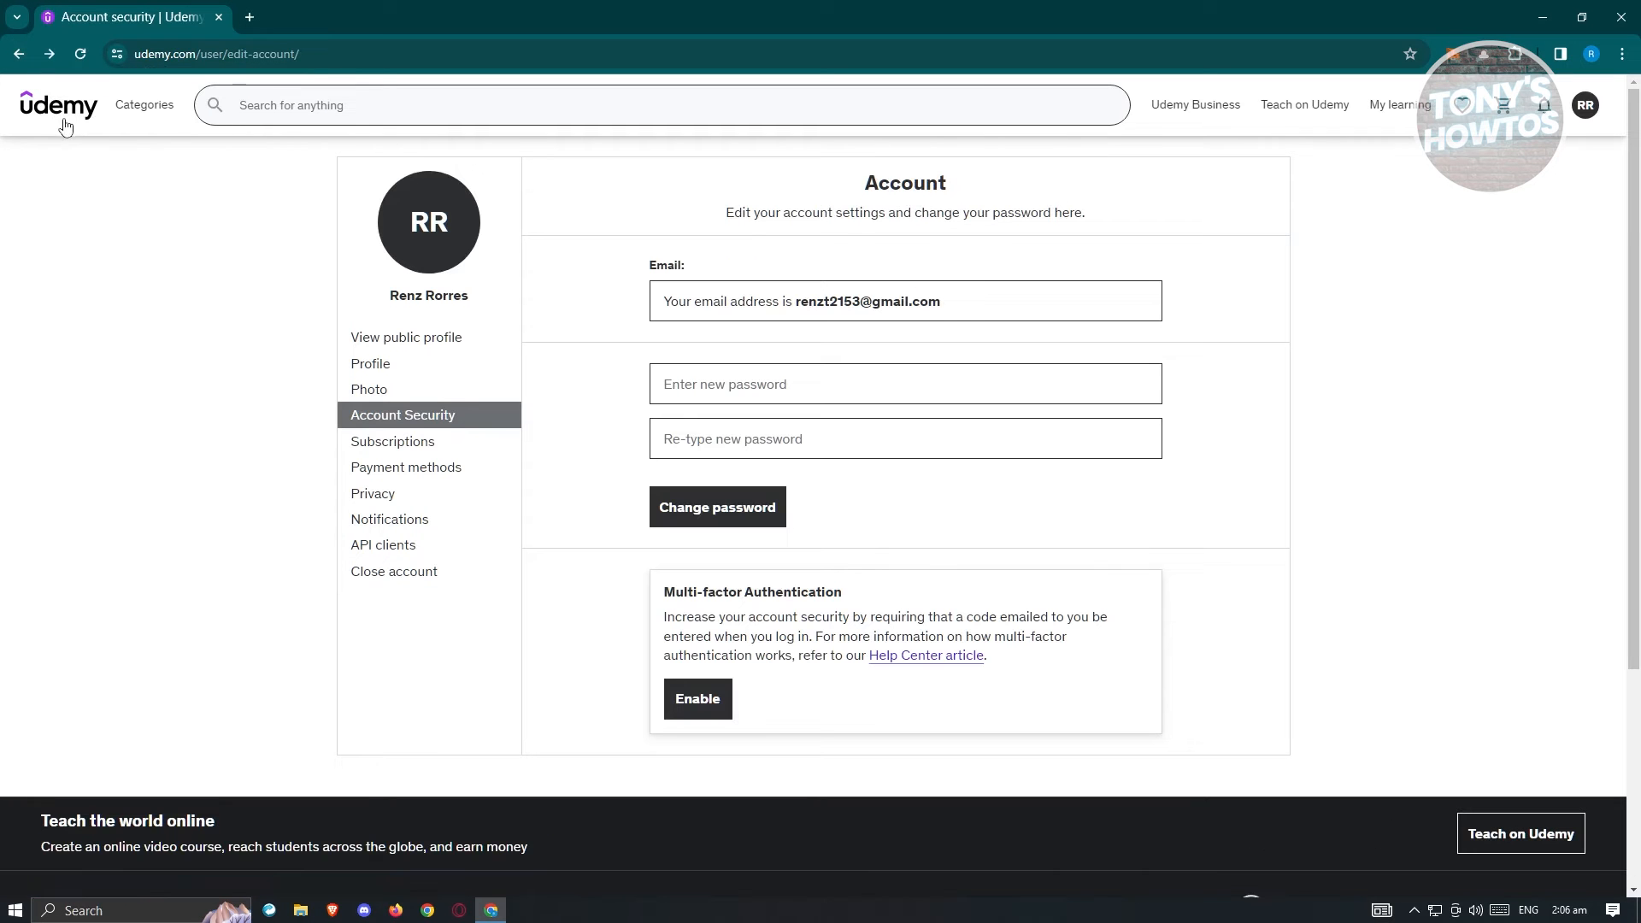
- Return to the Udemy homepage and scroll toward the footer's Contact us link
left_click(58, 104)
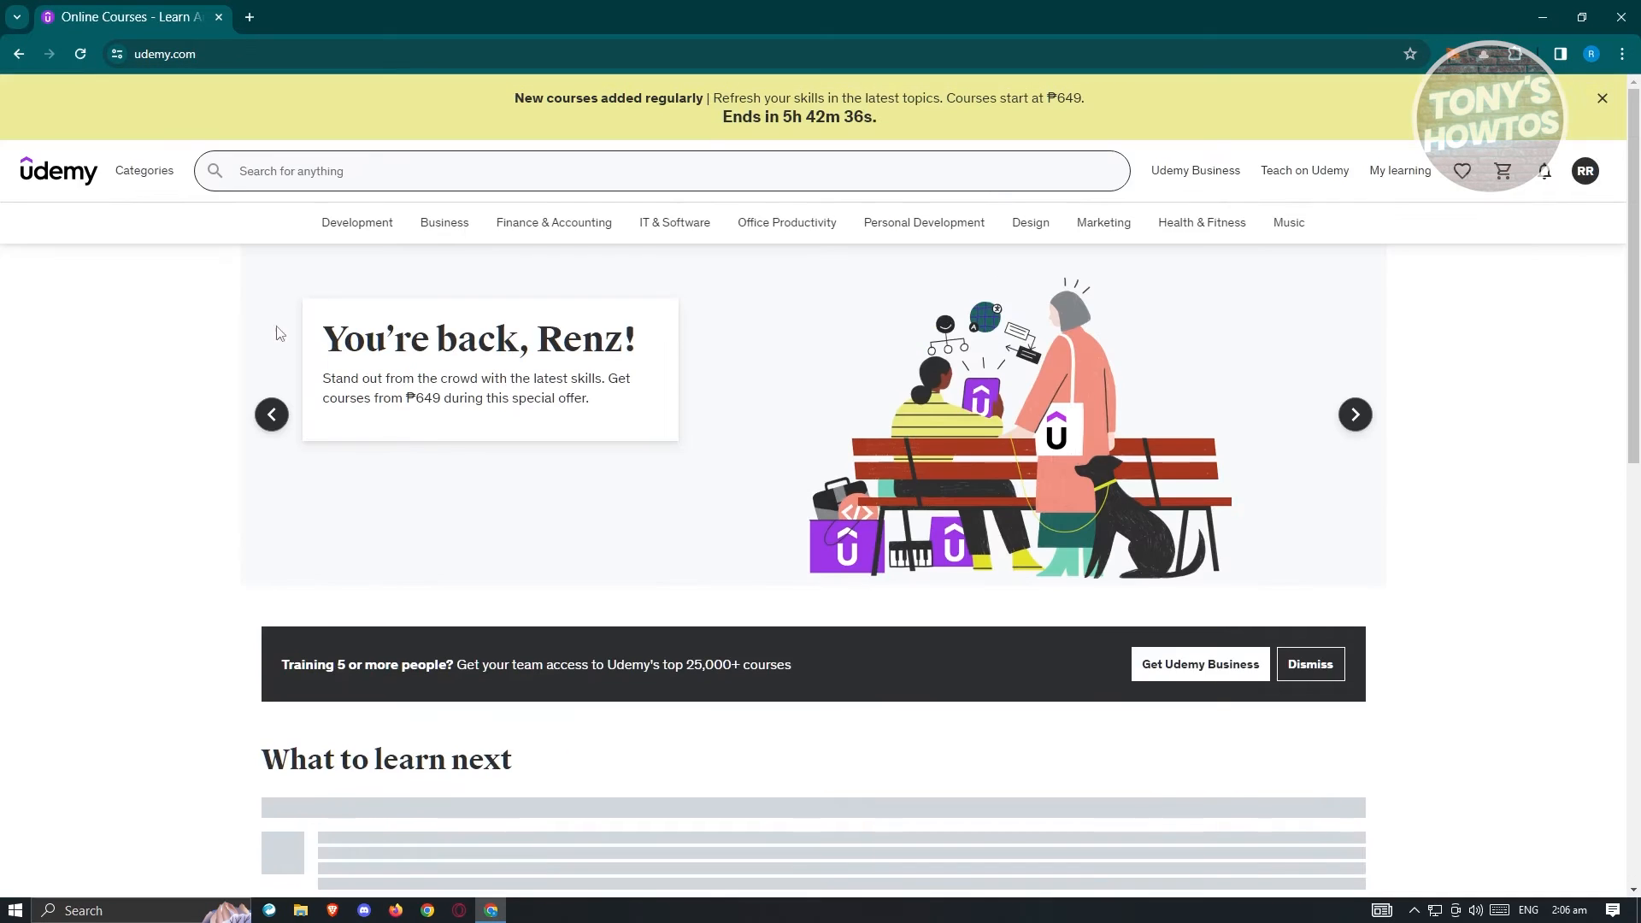
scroll("down", 3)
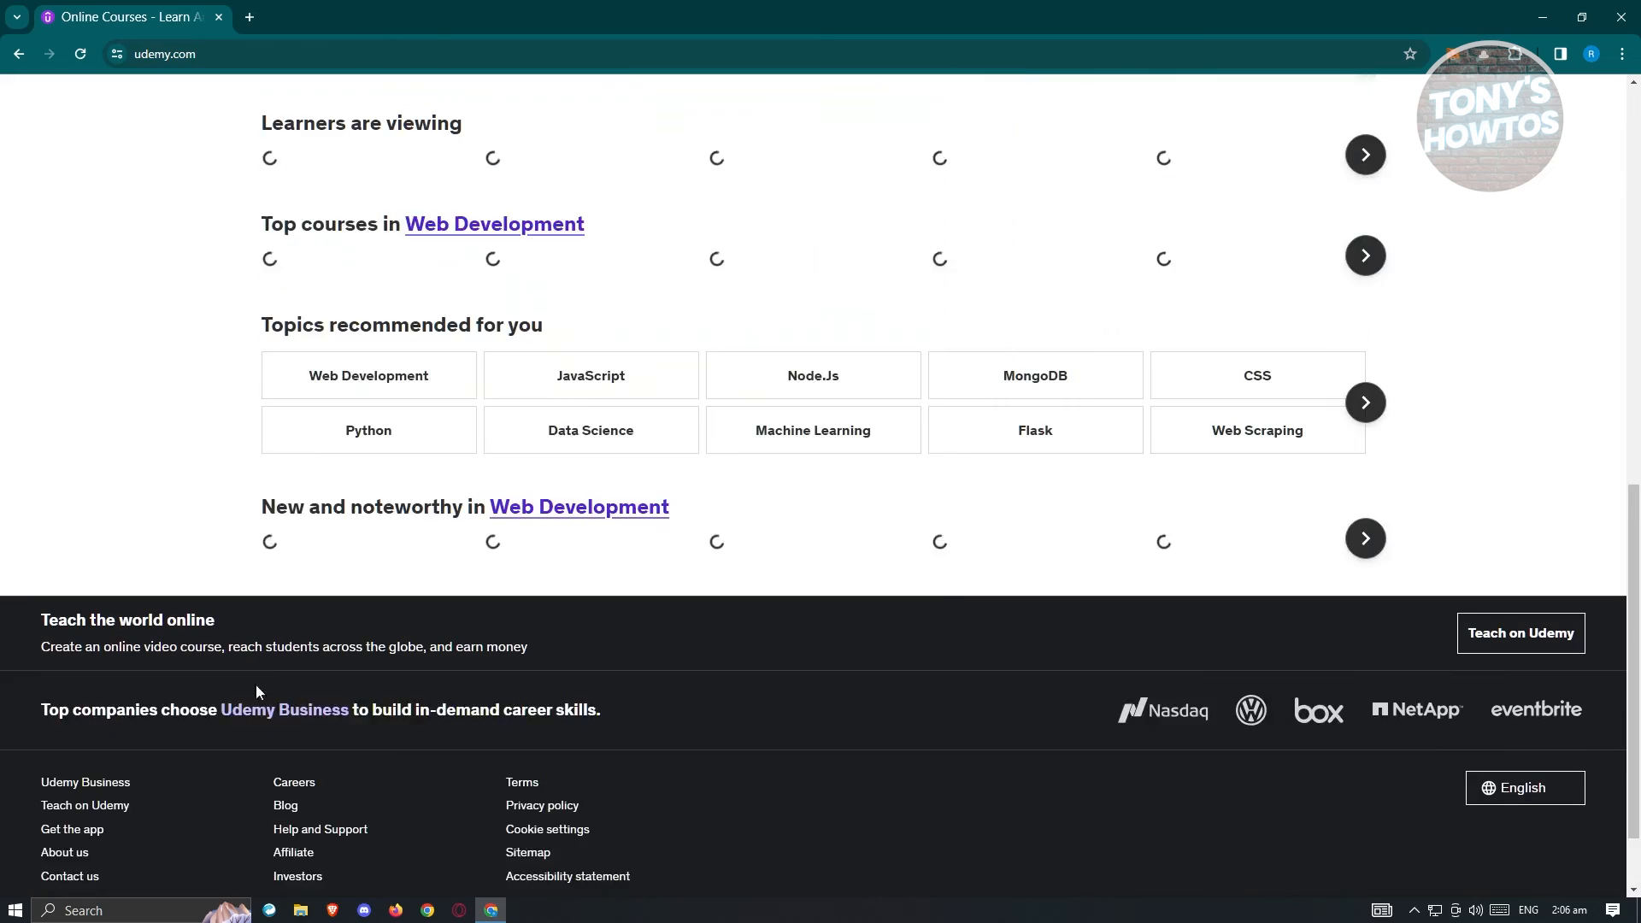
scroll("down", 3)
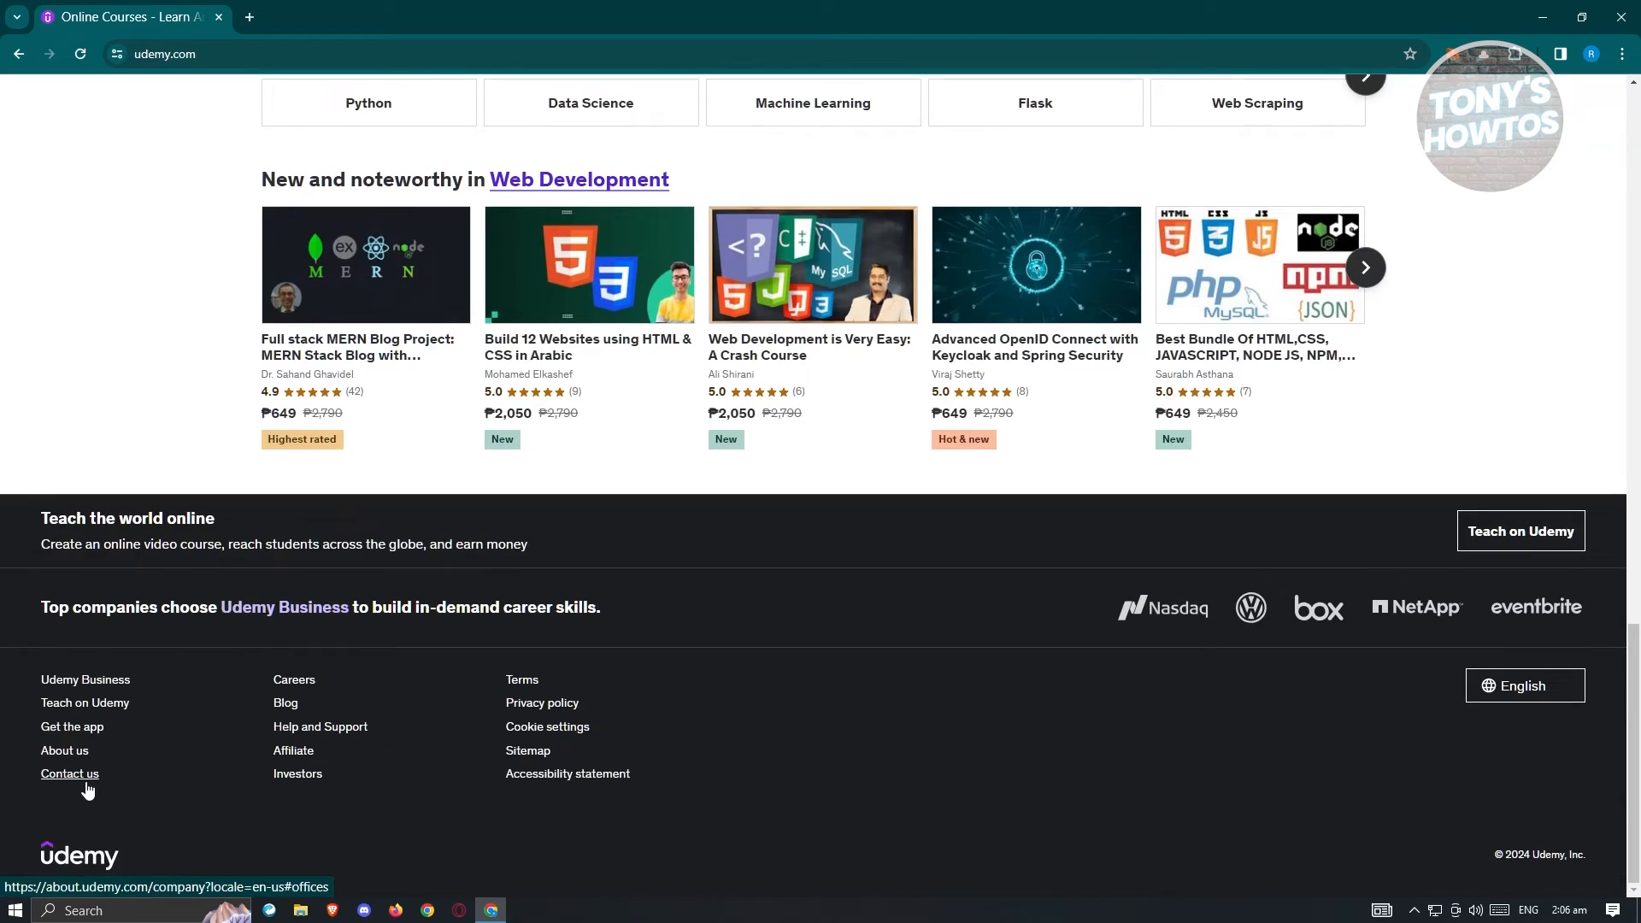
scroll("up", 3)
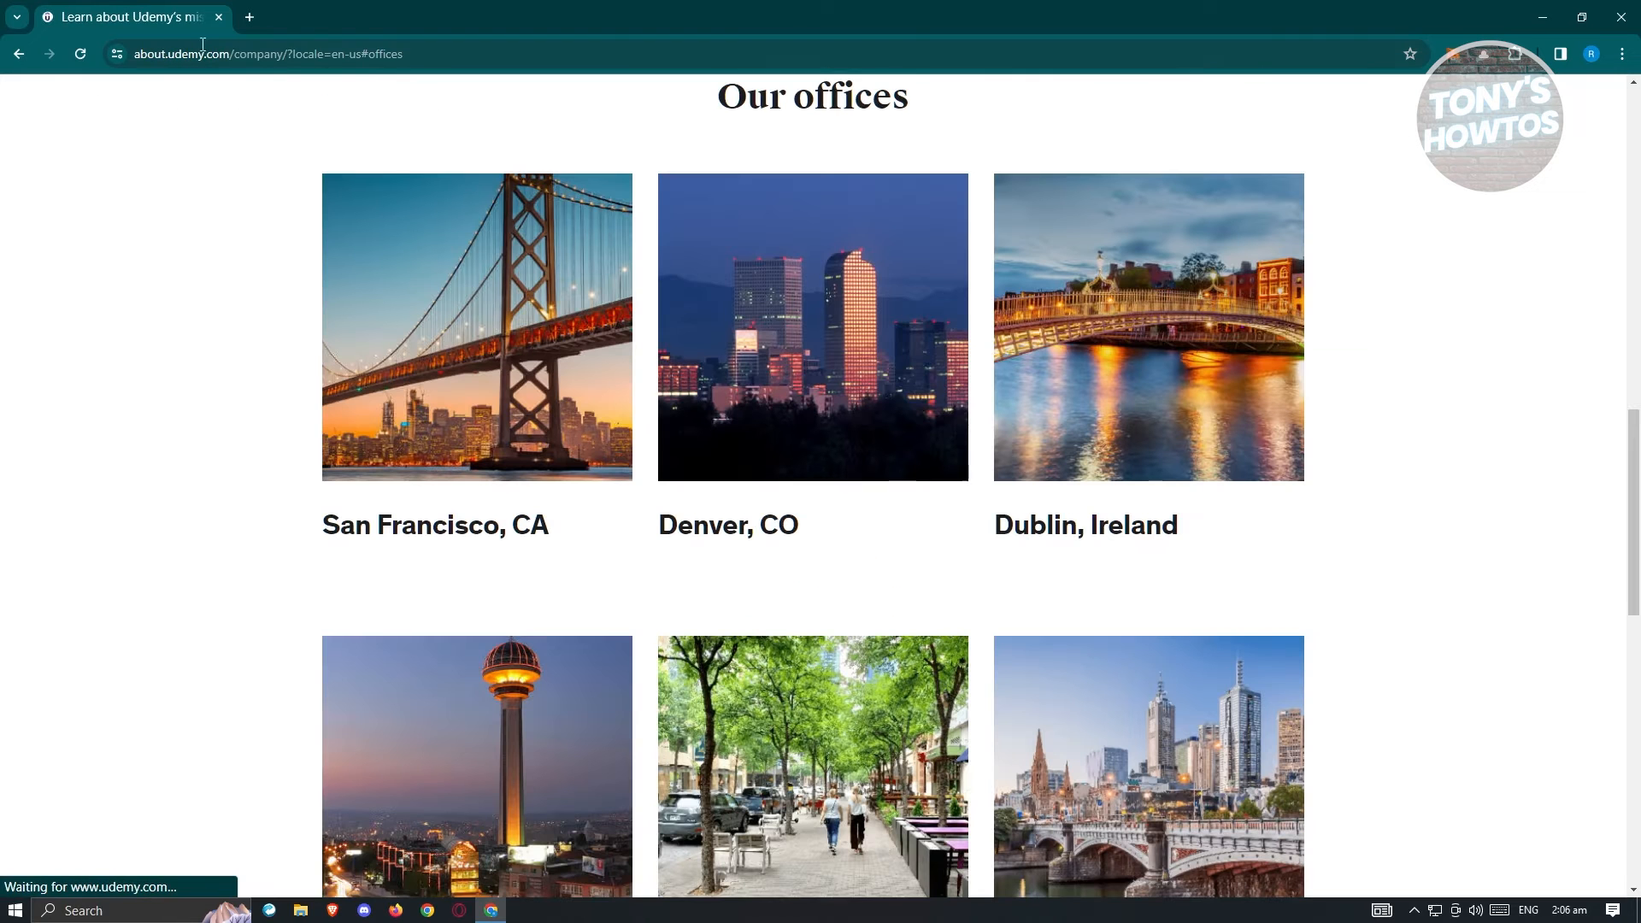
- Go into the Account/Profile topic and read the Creating and Editing Your Profile article
scroll("down", 3)
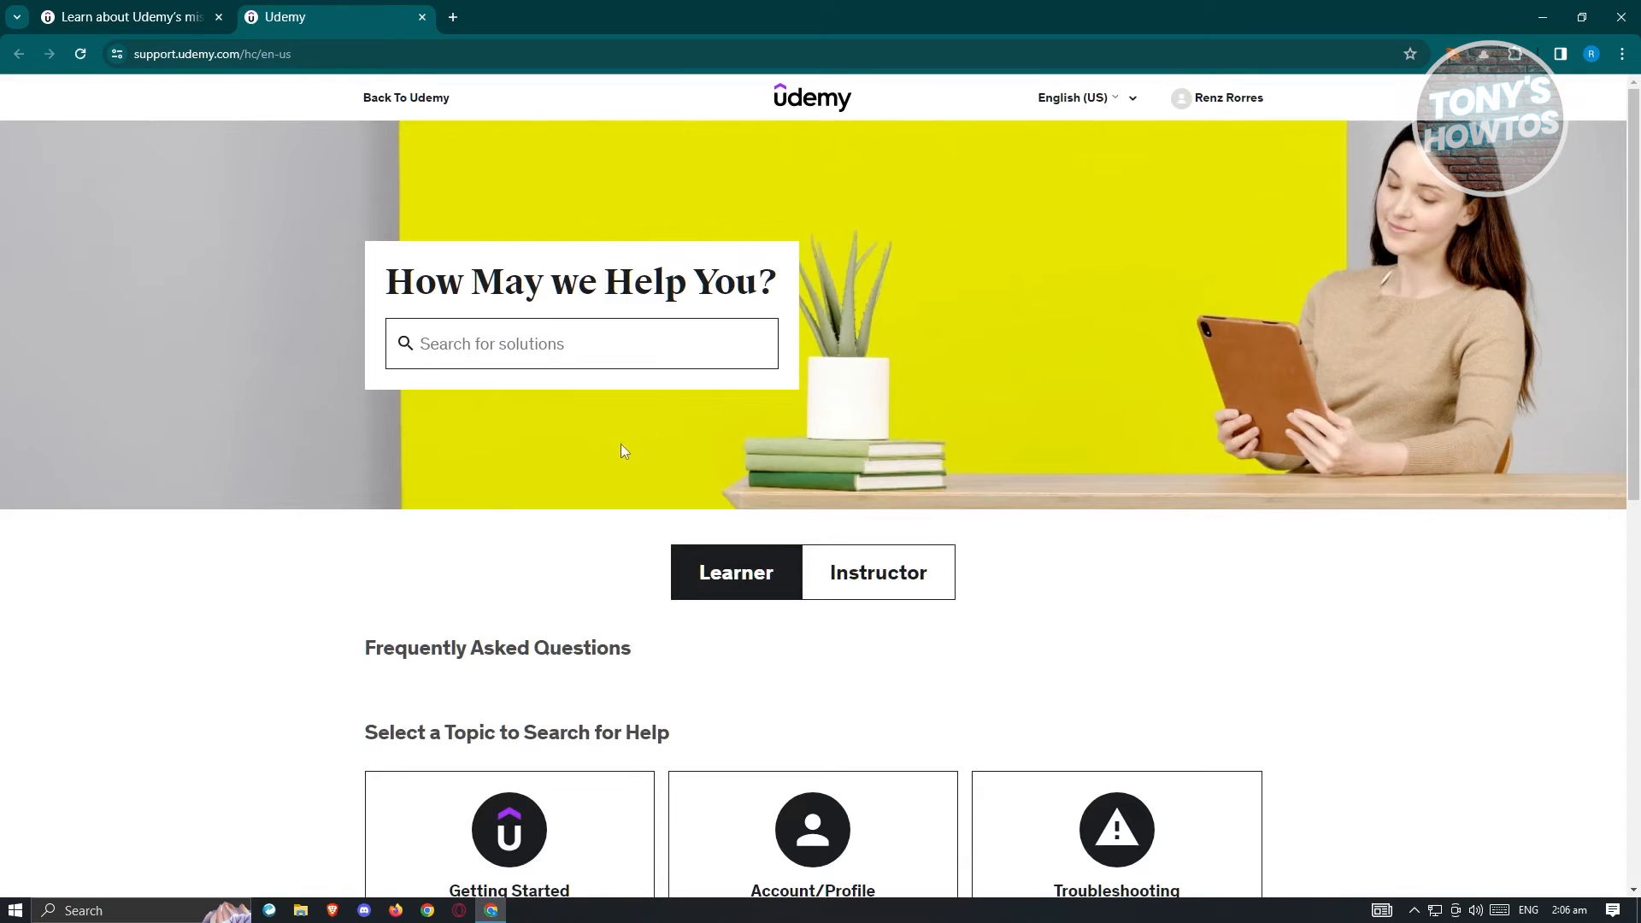
scroll("down", 3)
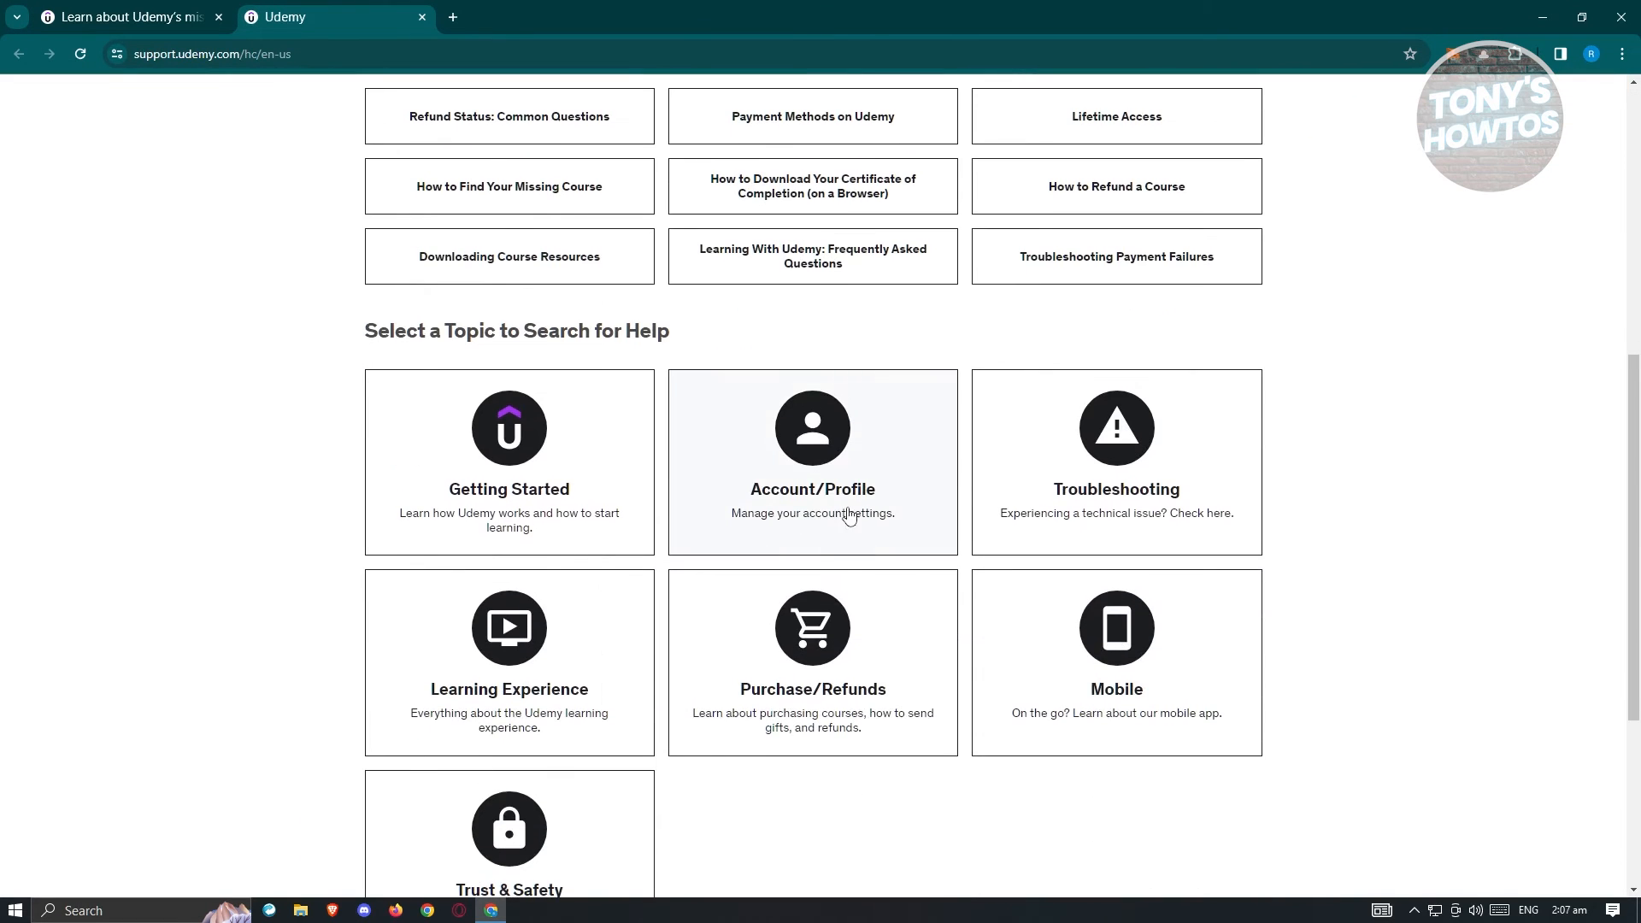
left_click(810, 460)
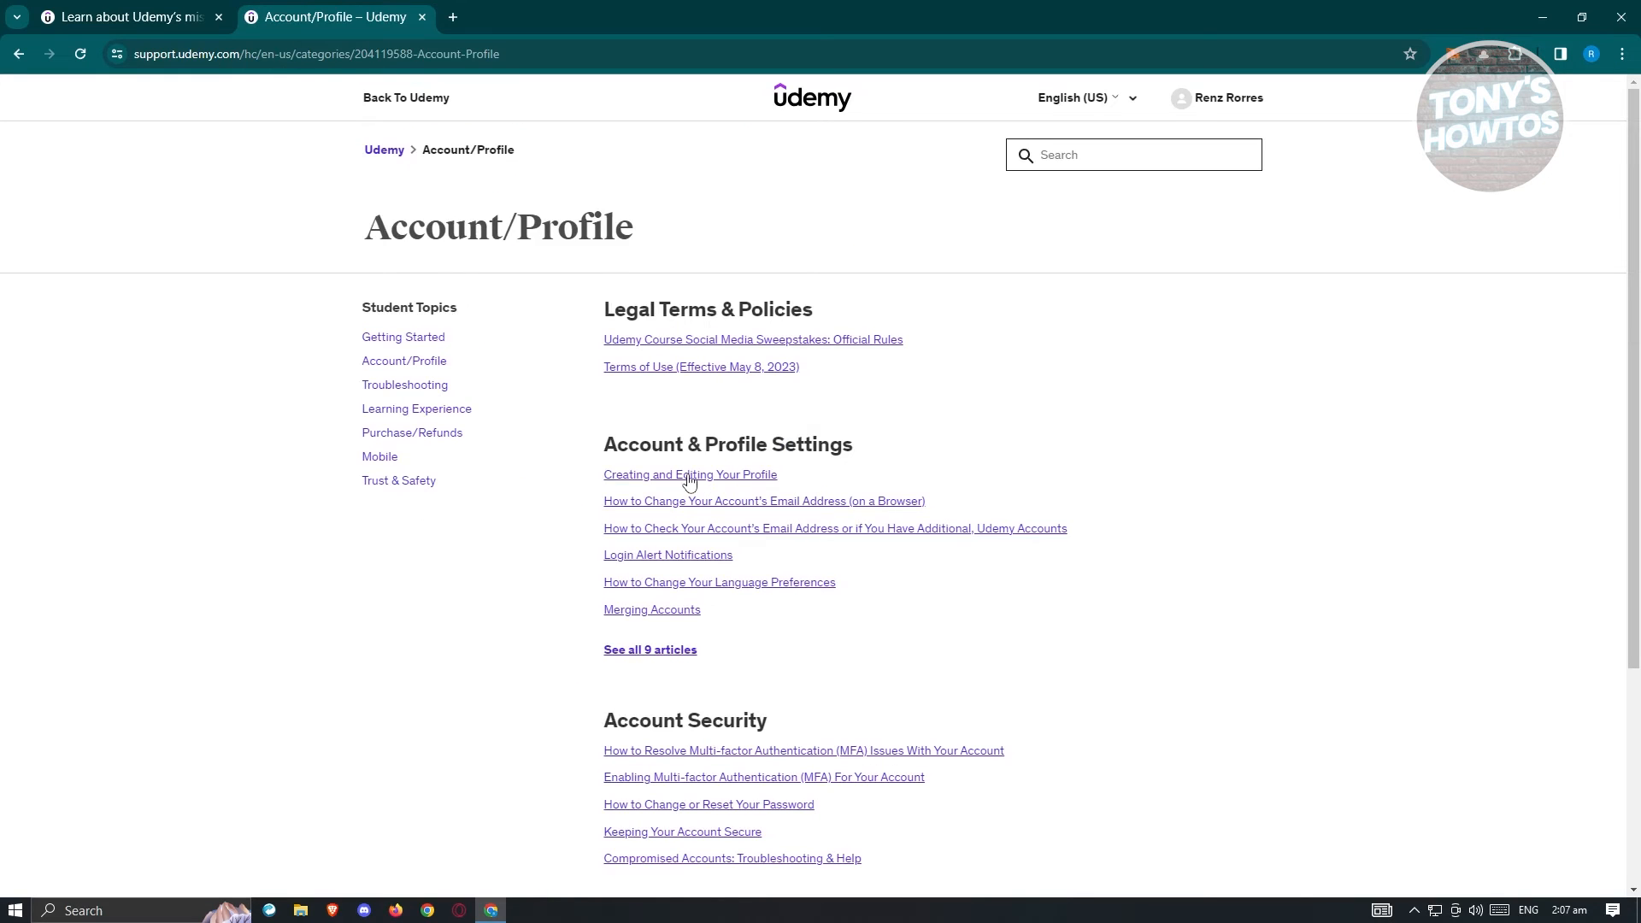
left_click(689, 473)
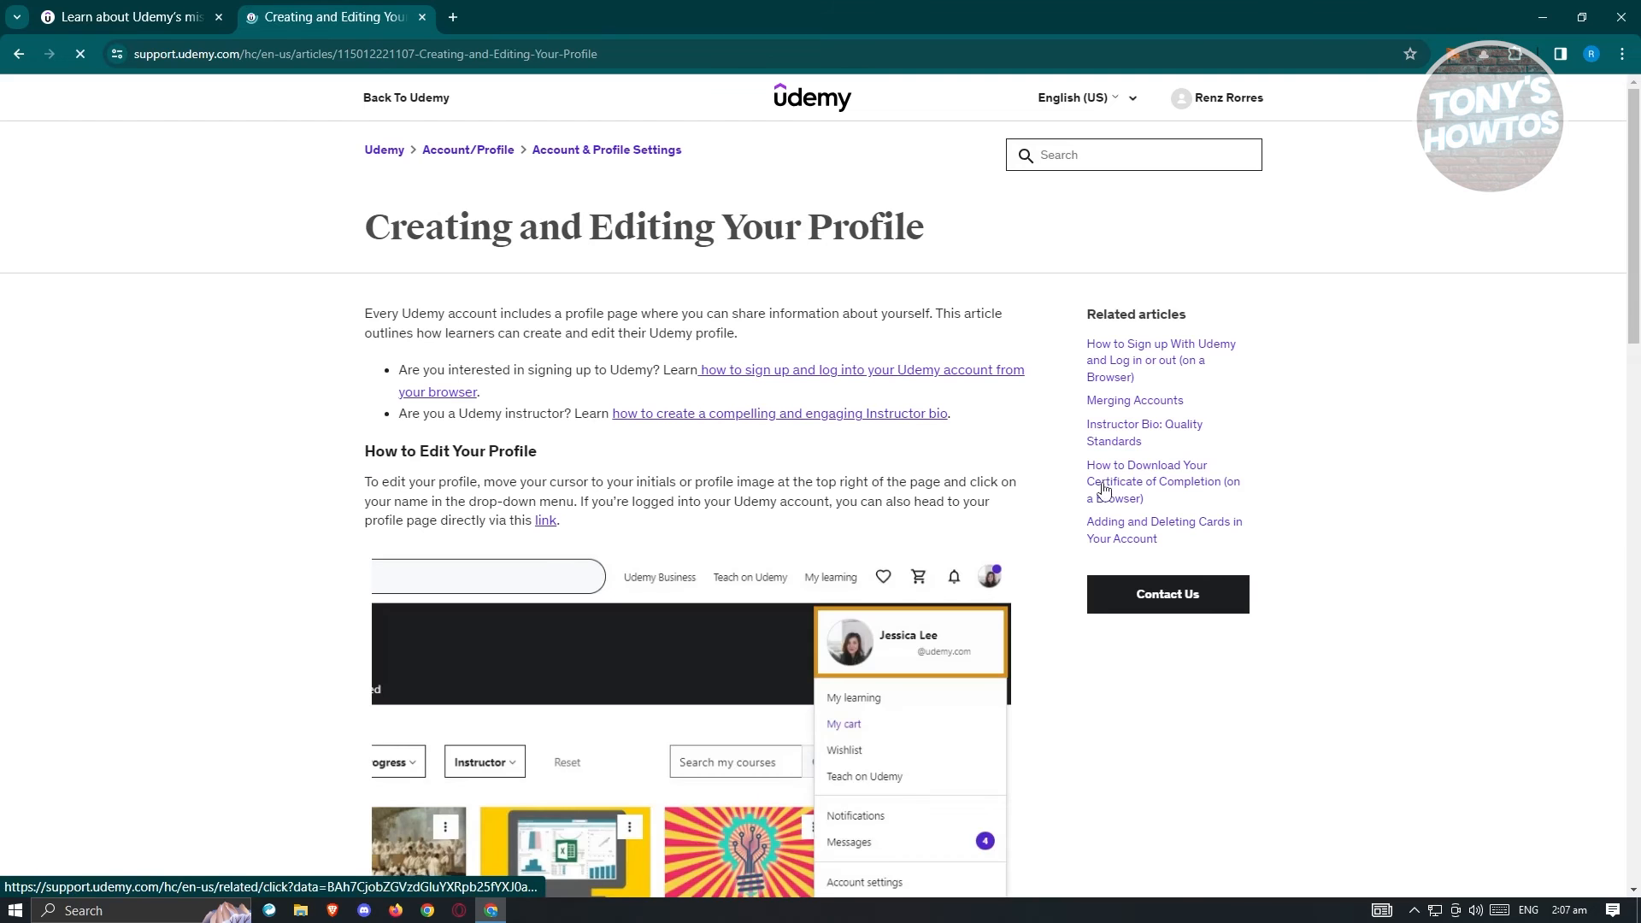
scroll("down", 3)
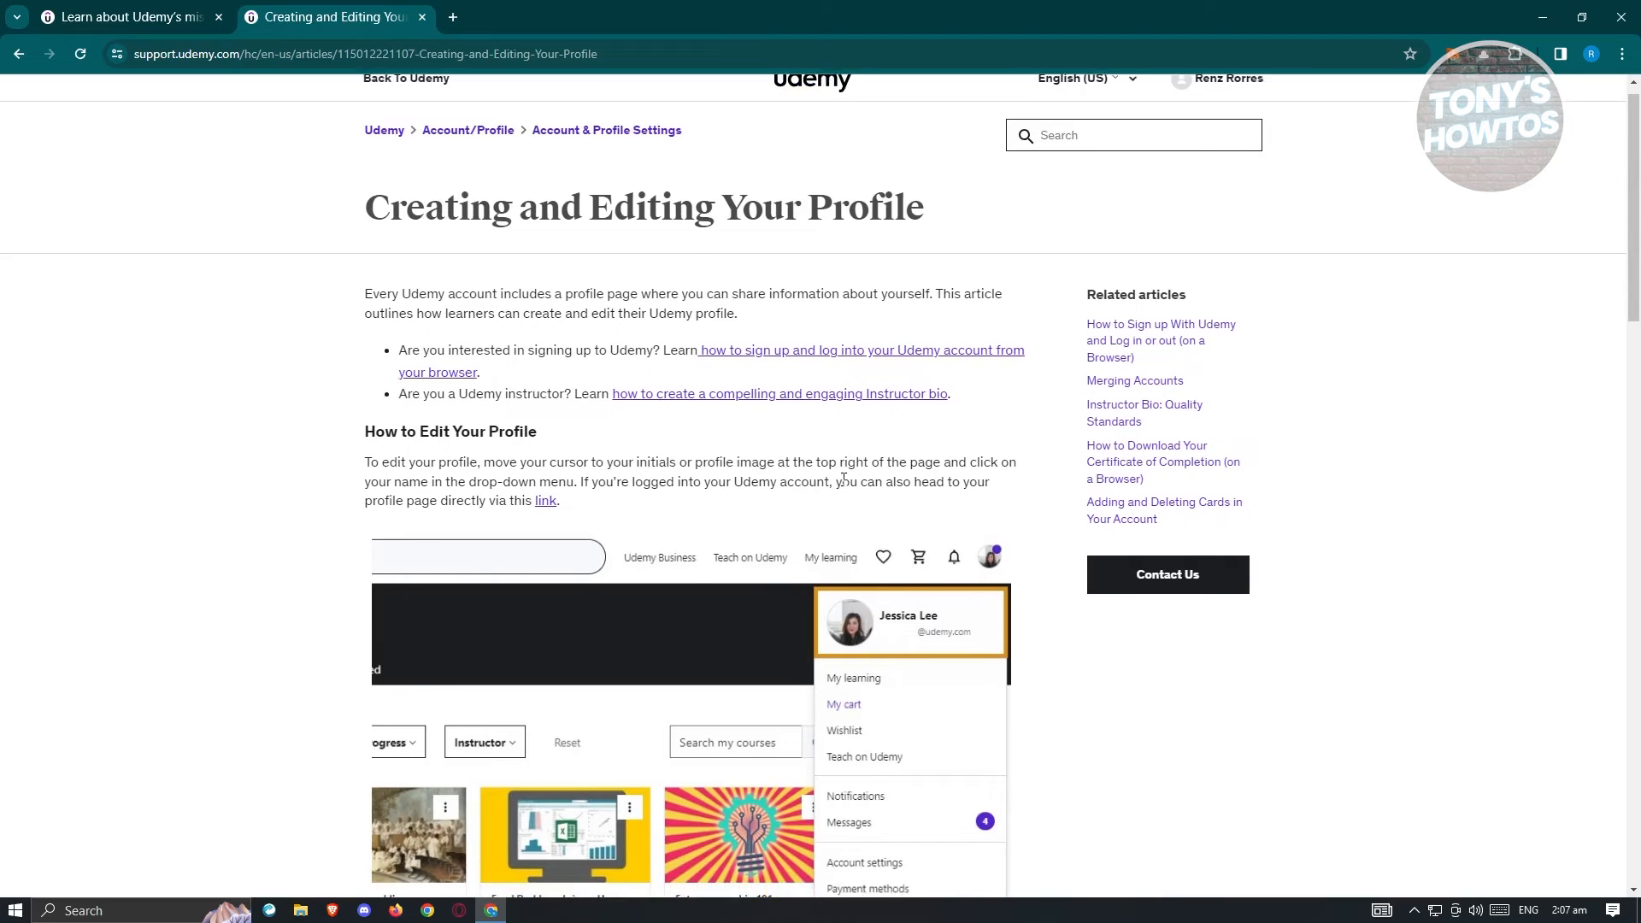
scroll("down", 3)
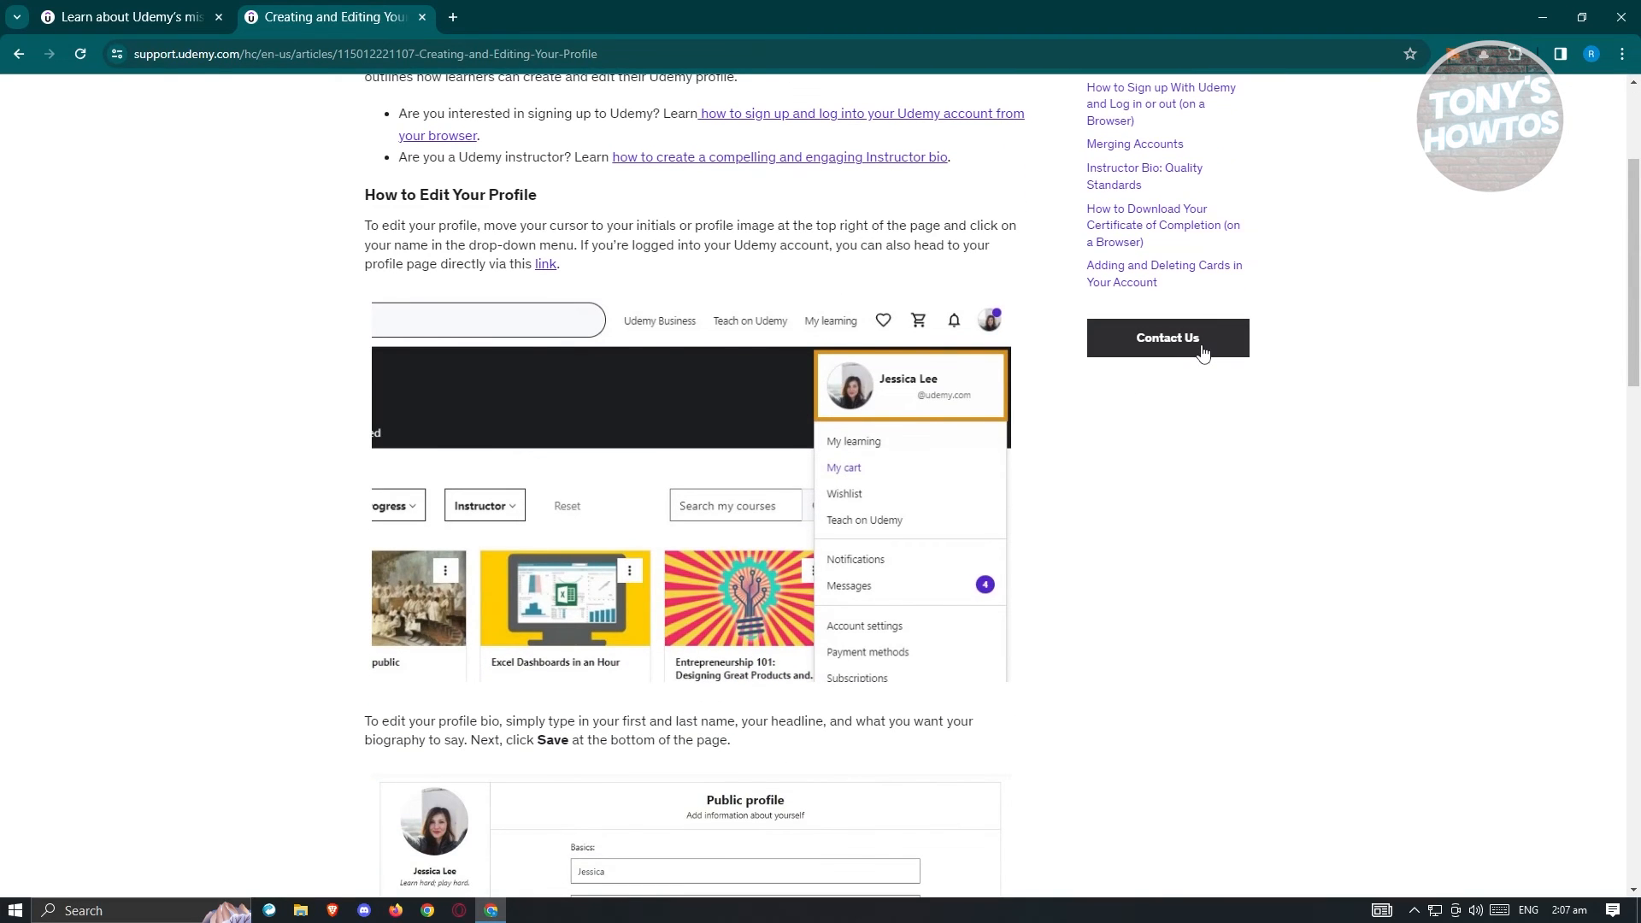
- Start a Udemy Support chat with the virtual agent from the article's Contact Us button
left_click(1165, 337)
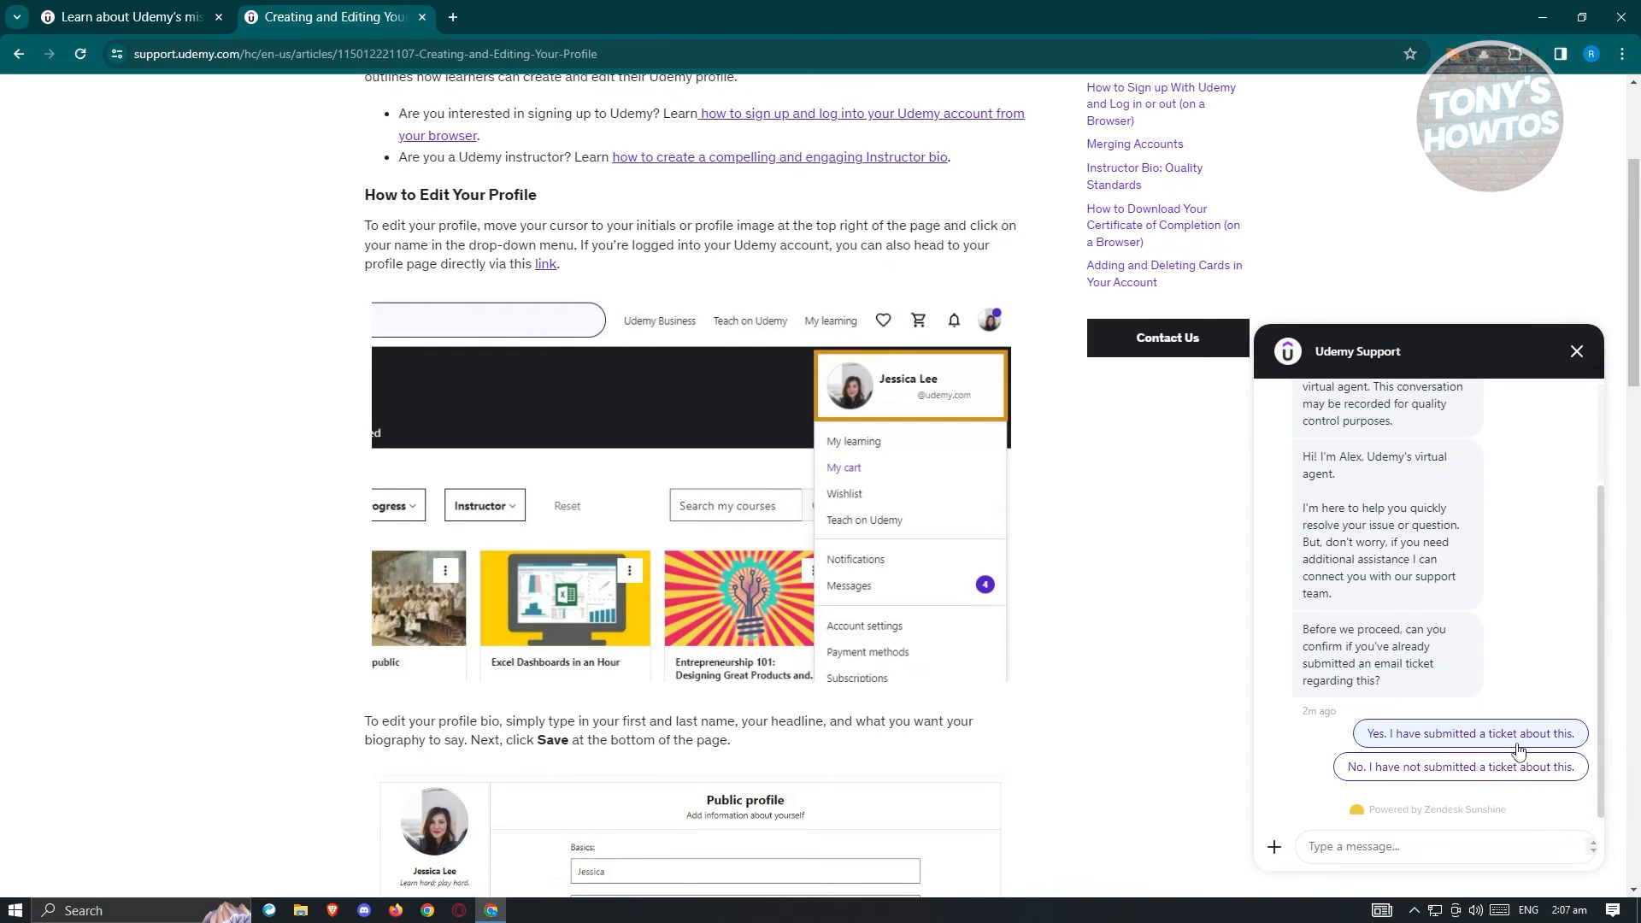
mouse_move(1532, 689)
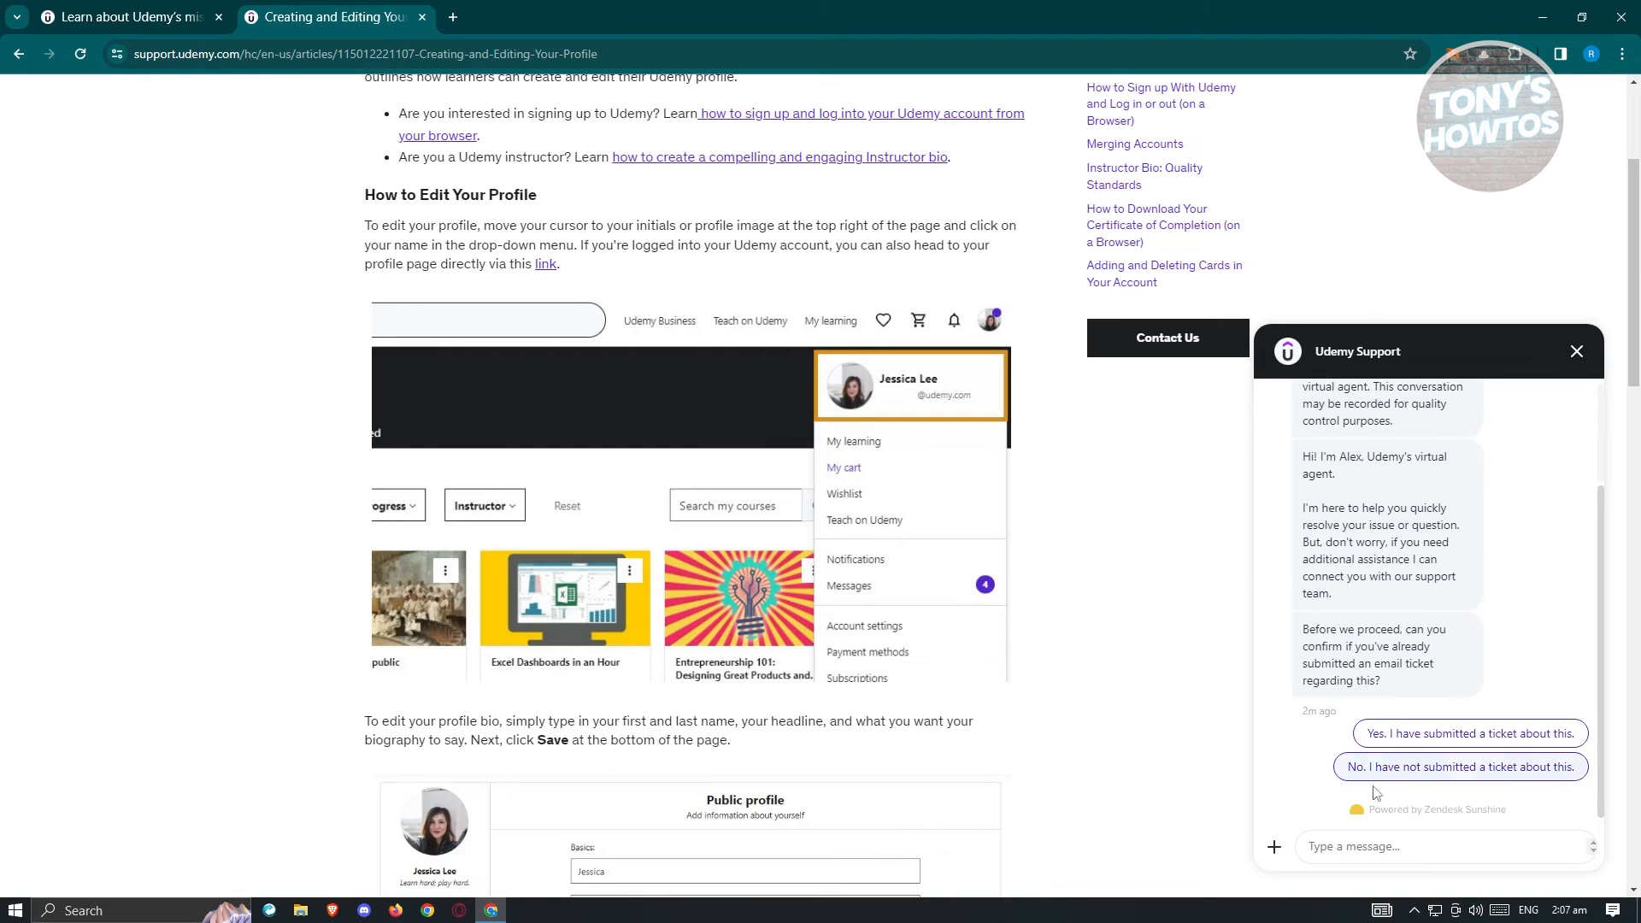
mouse_move(1374, 772)
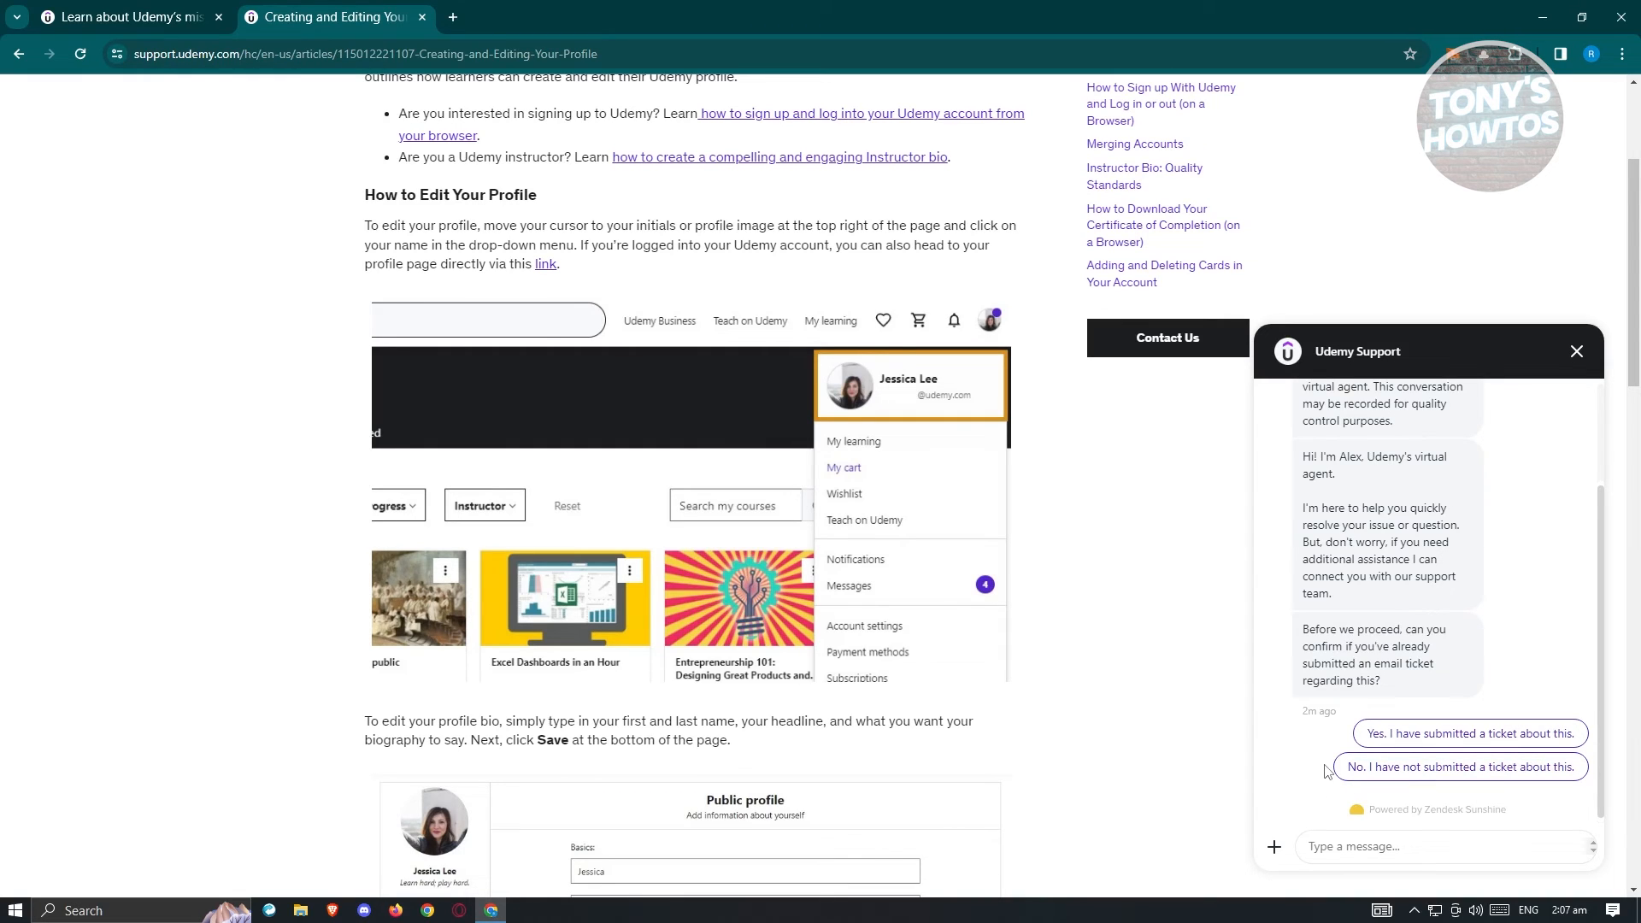
mouse_move(1288, 778)
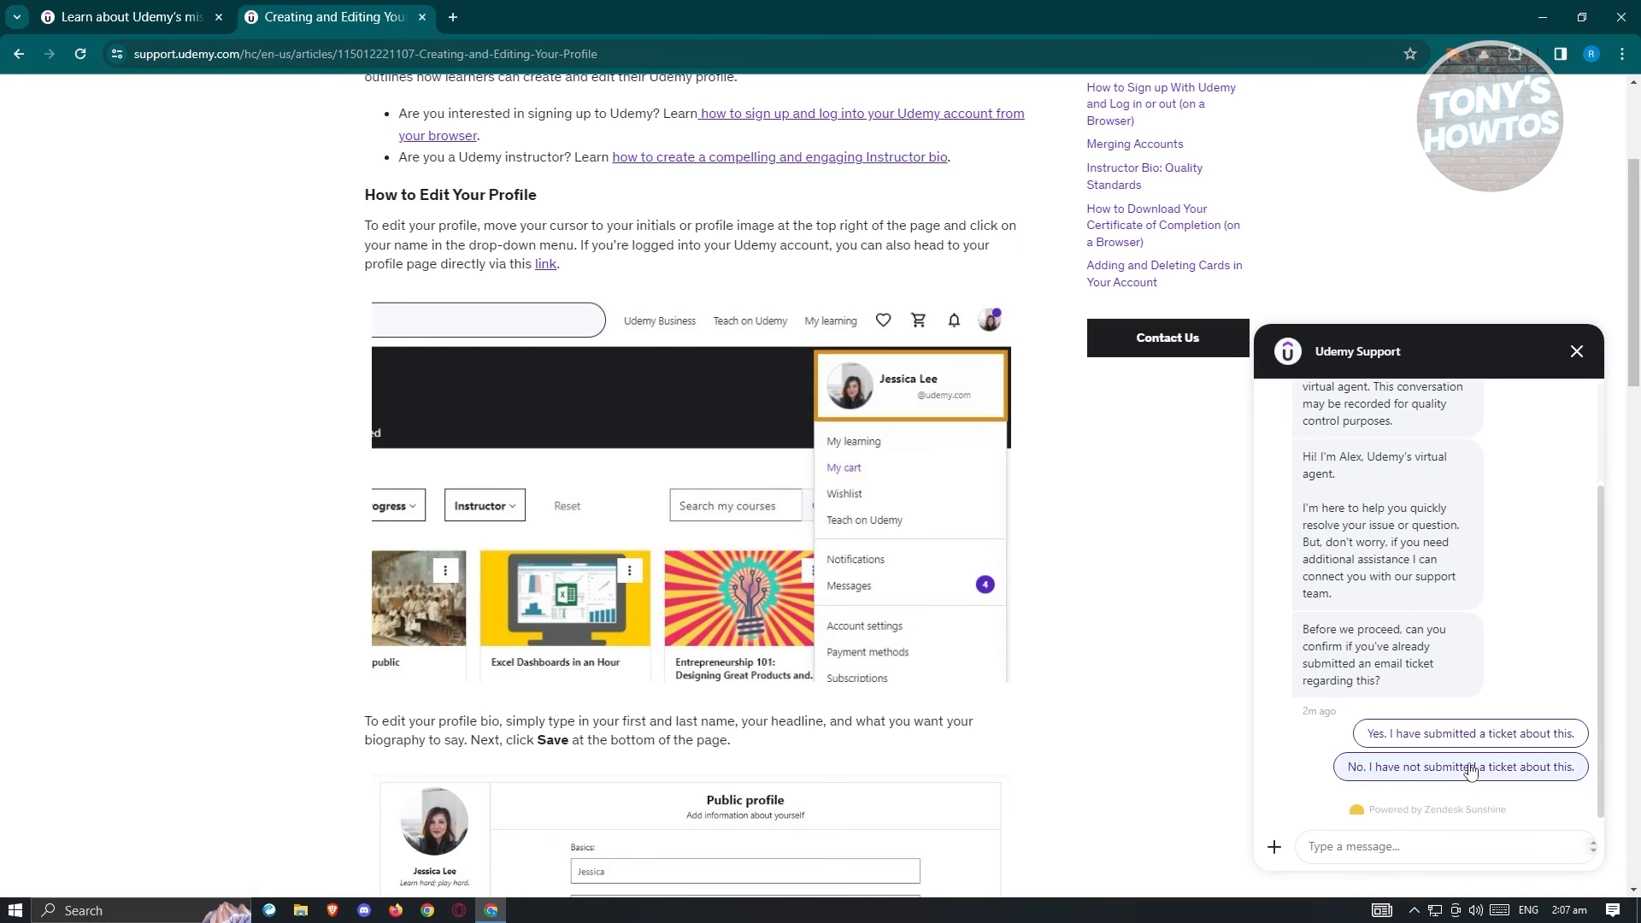
mouse_move(1496, 753)
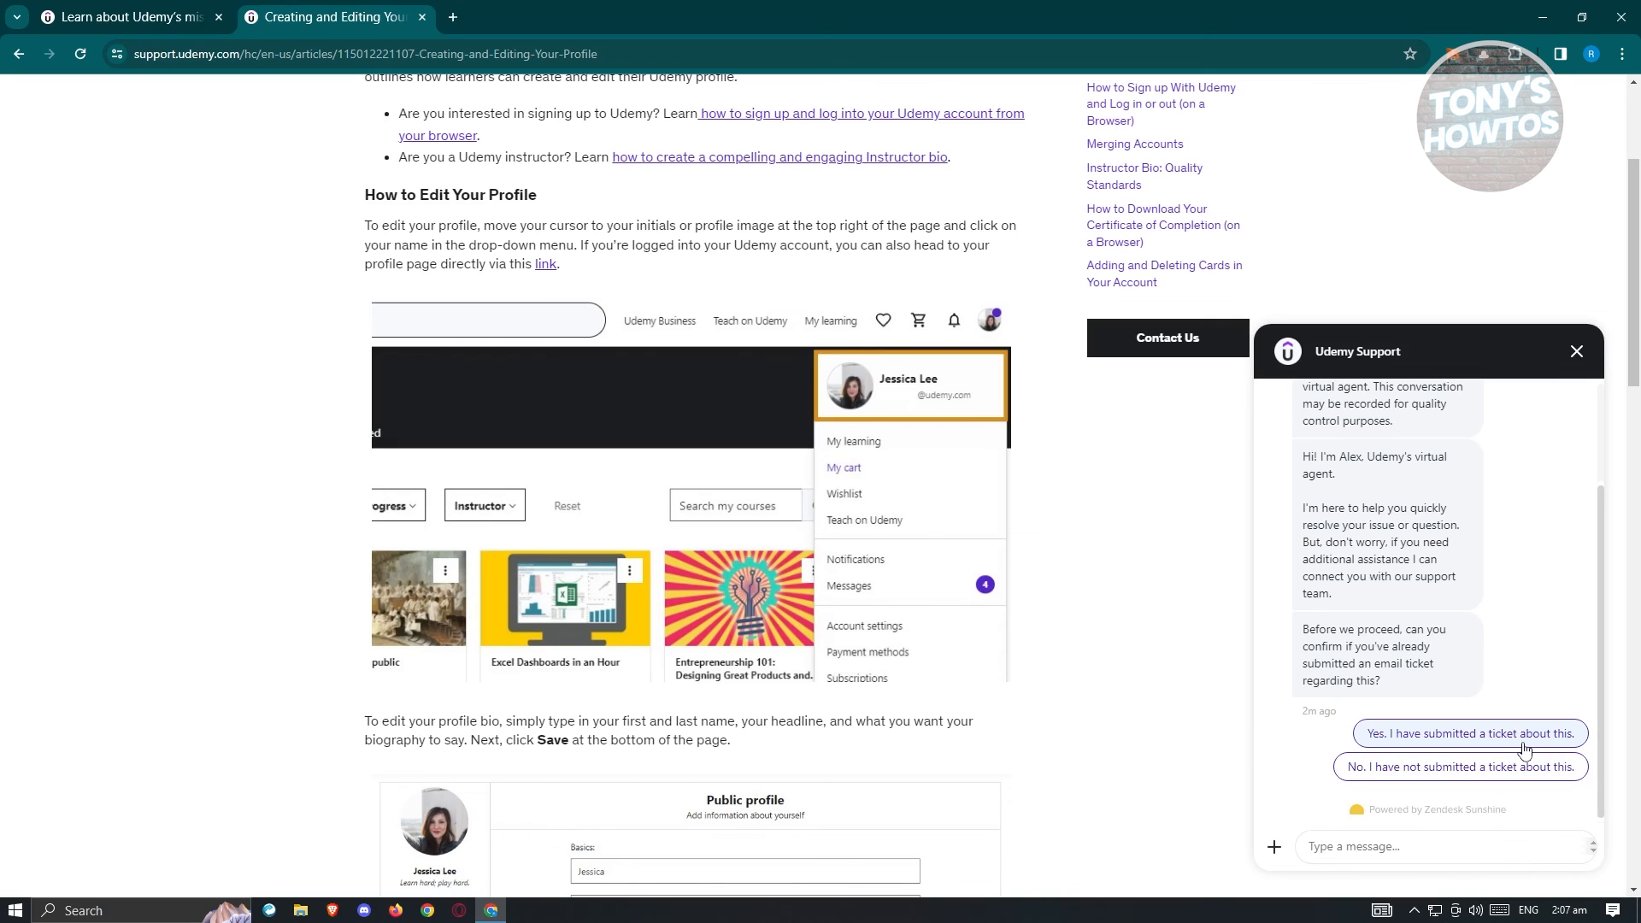
mouse_move(1521, 761)
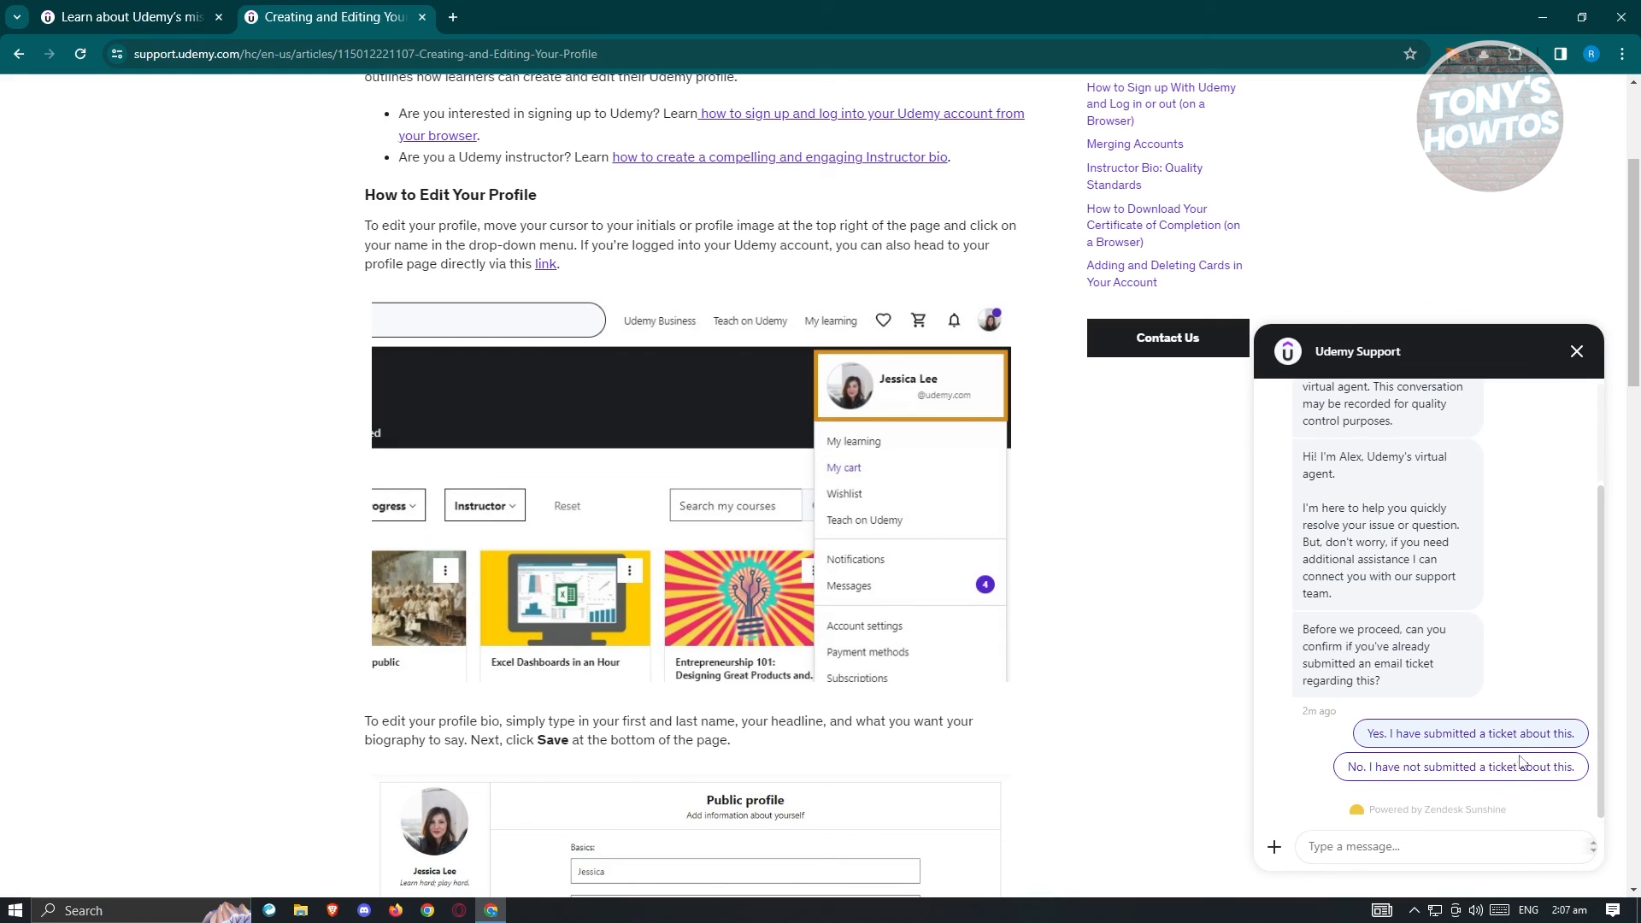